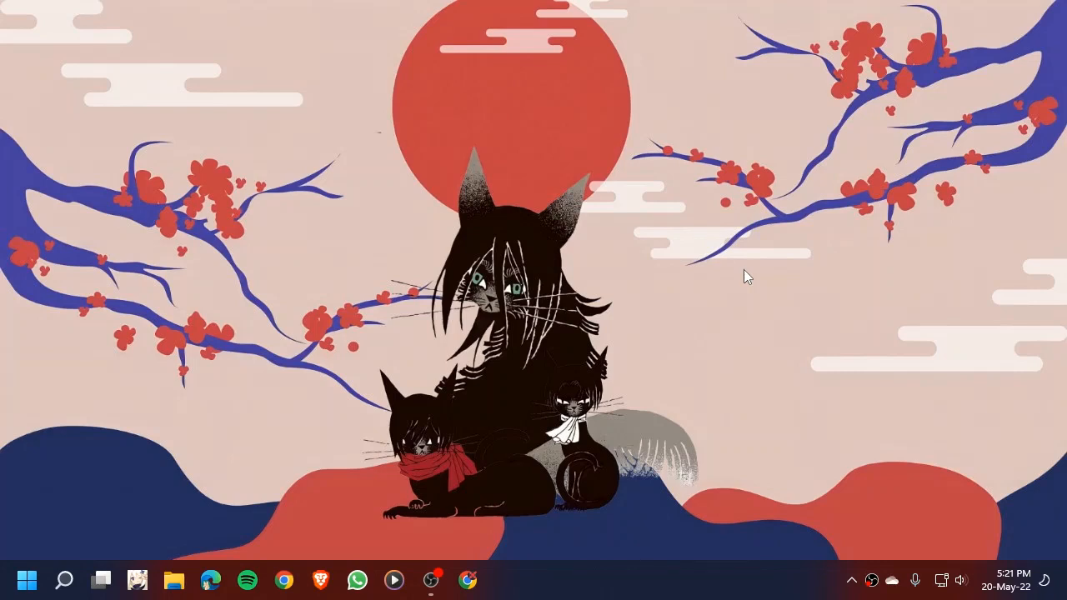
mouse_move(631, 385)
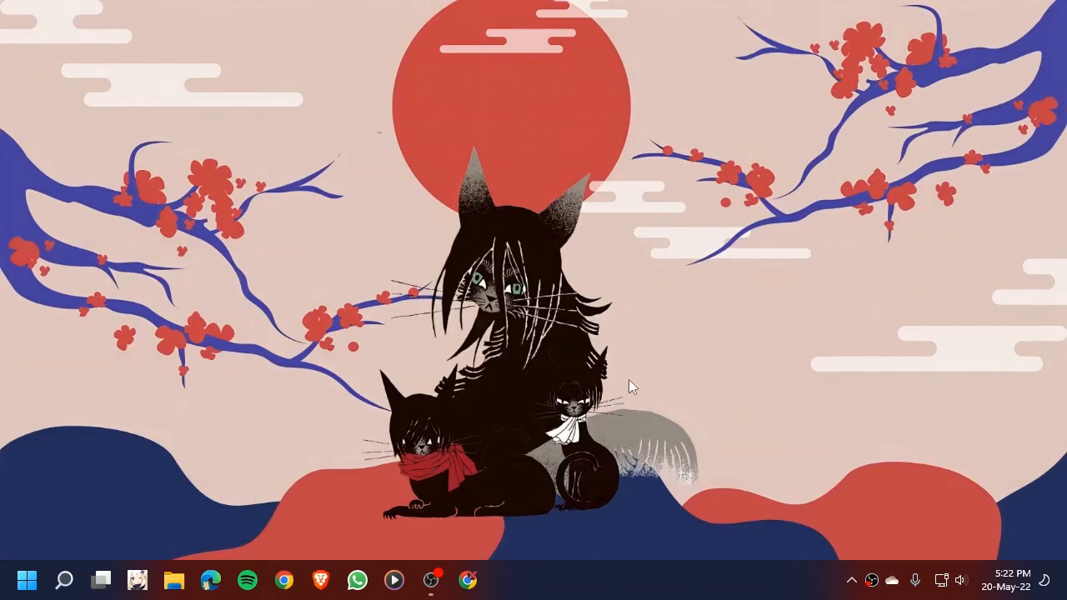
mouse_move(631, 392)
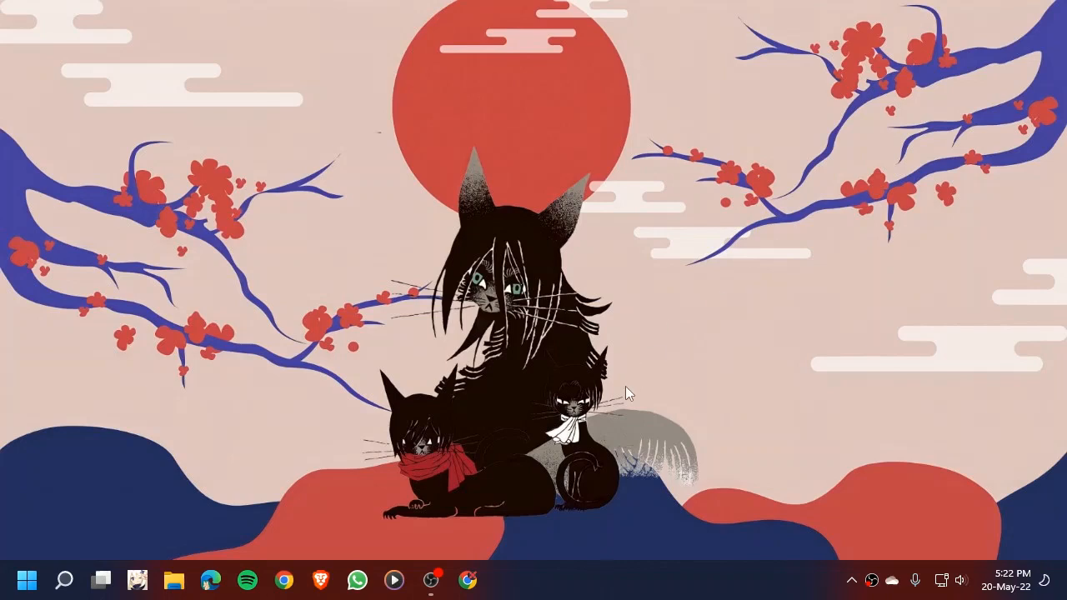
mouse_move(628, 398)
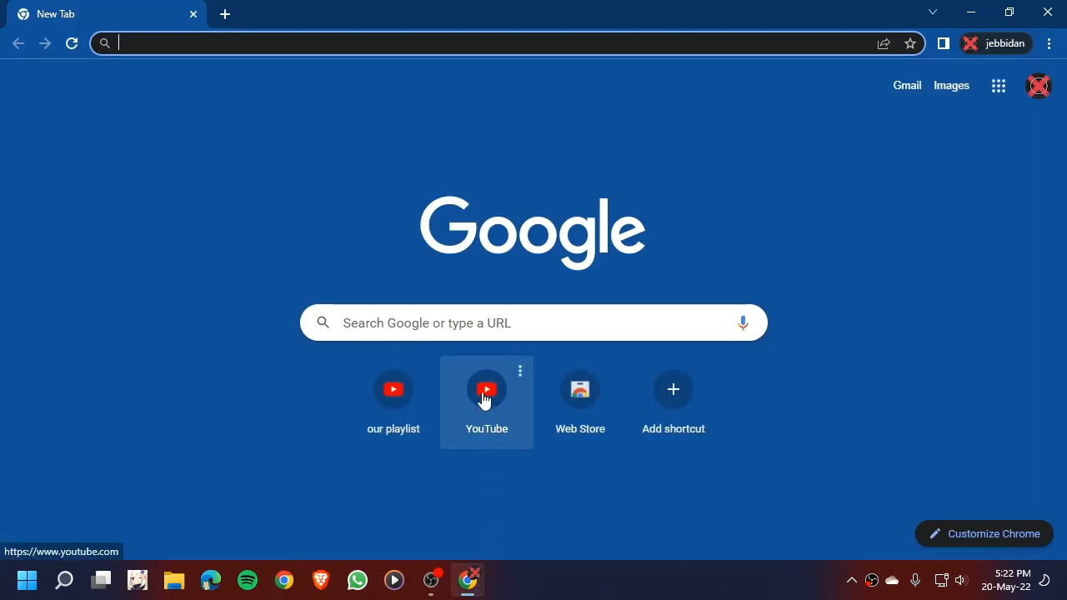
Step: Open YouTube and save the Mr Beast kid video to a new unlisted 'my playlist'
left_click(486, 389)
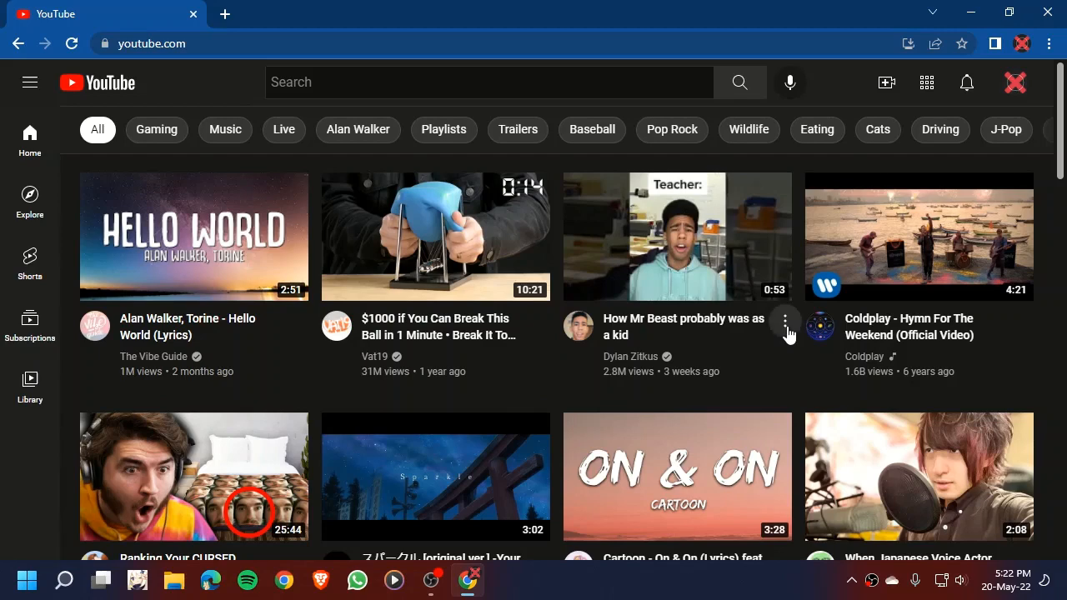
left_click(785, 324)
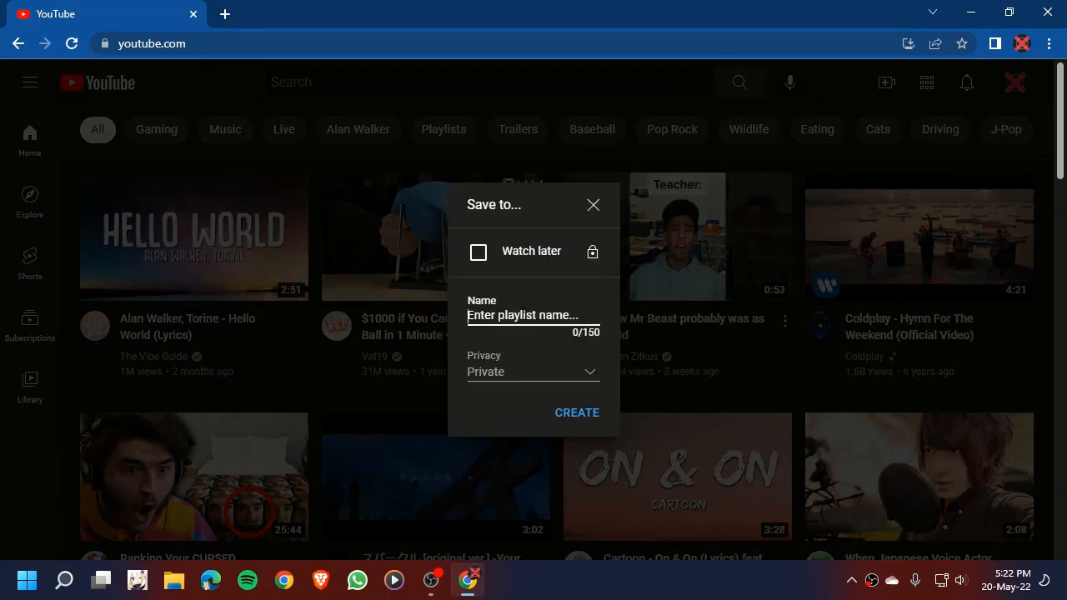
type("my playlist")
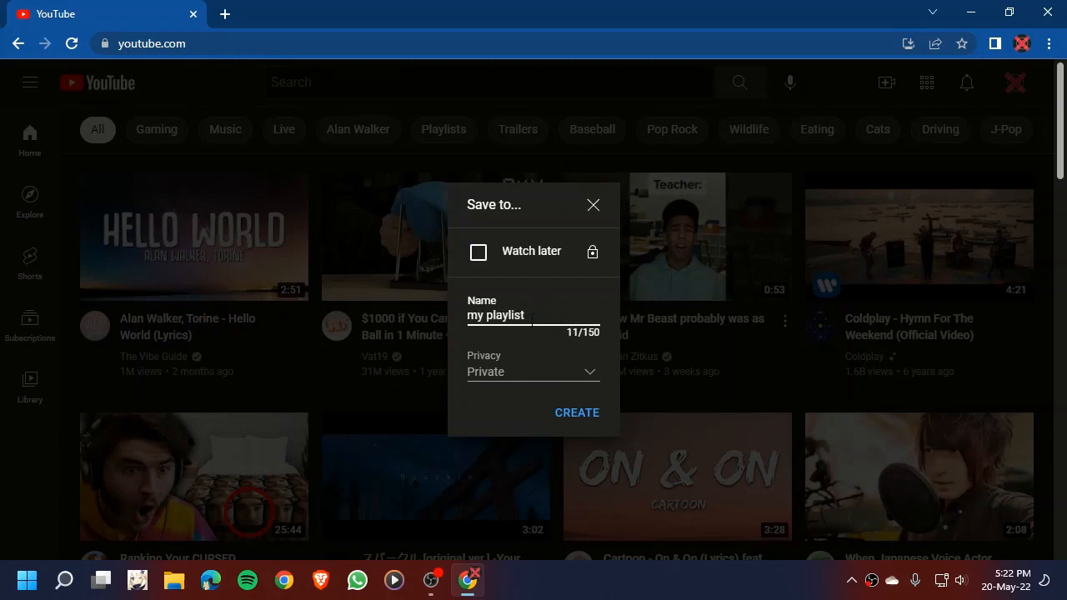
mouse_move(532, 378)
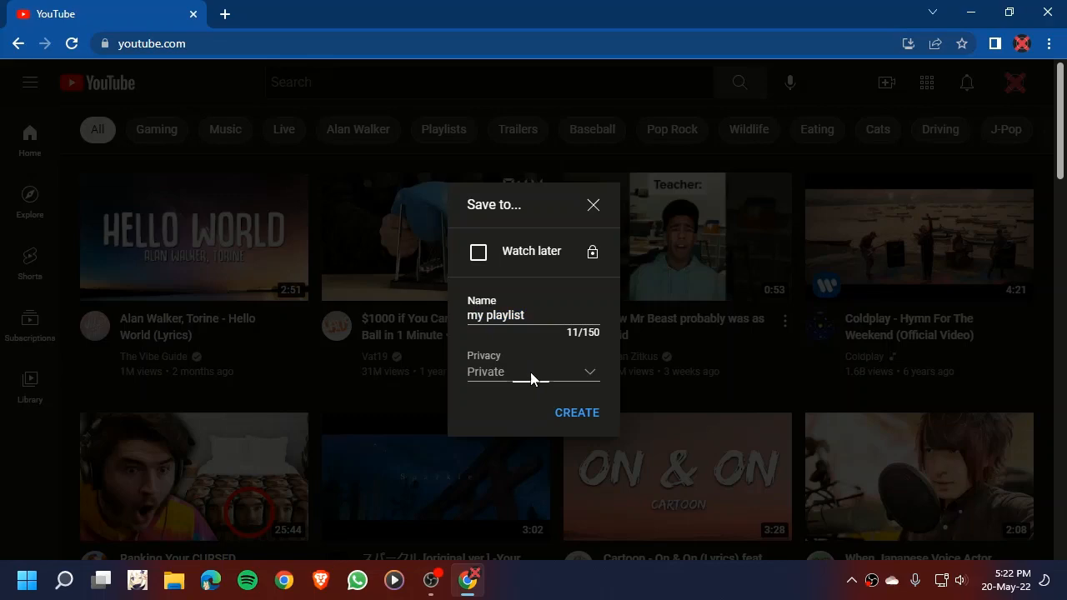
left_click(532, 372)
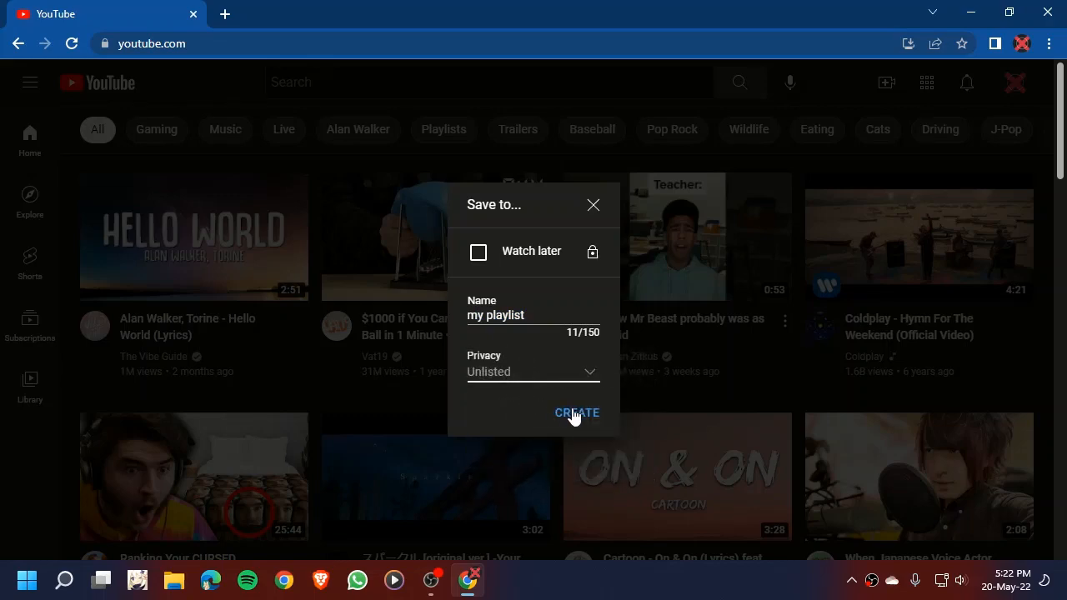
left_click(576, 412)
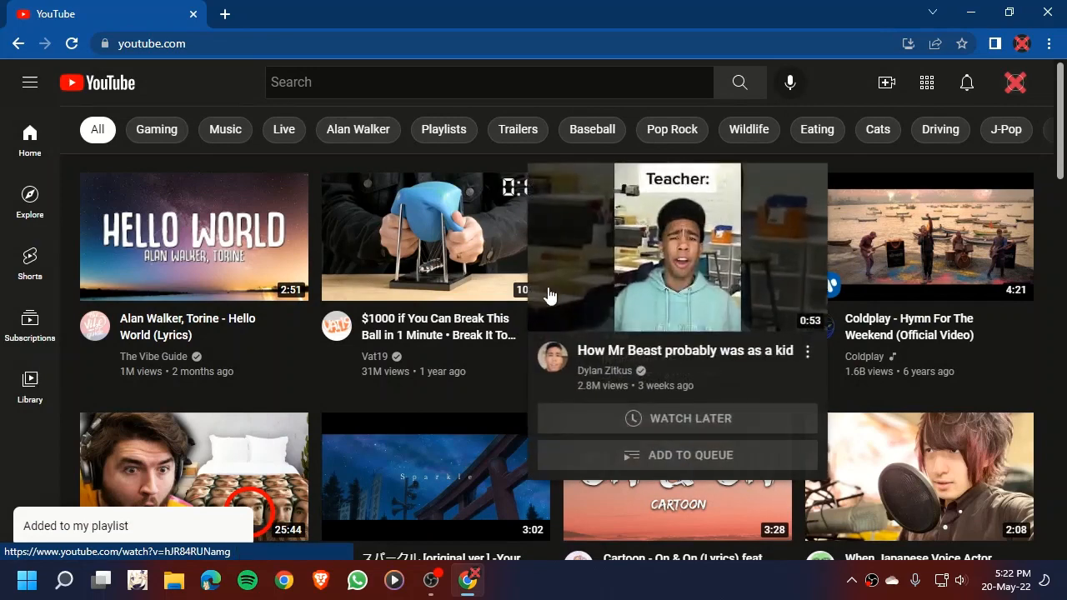
mouse_move(463, 408)
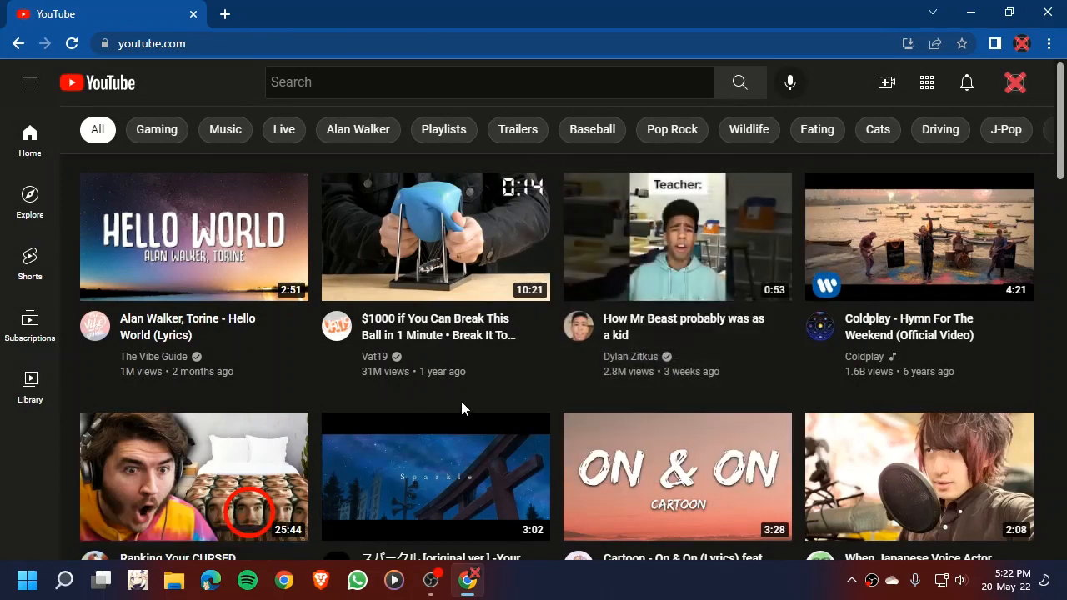
mouse_move(326, 403)
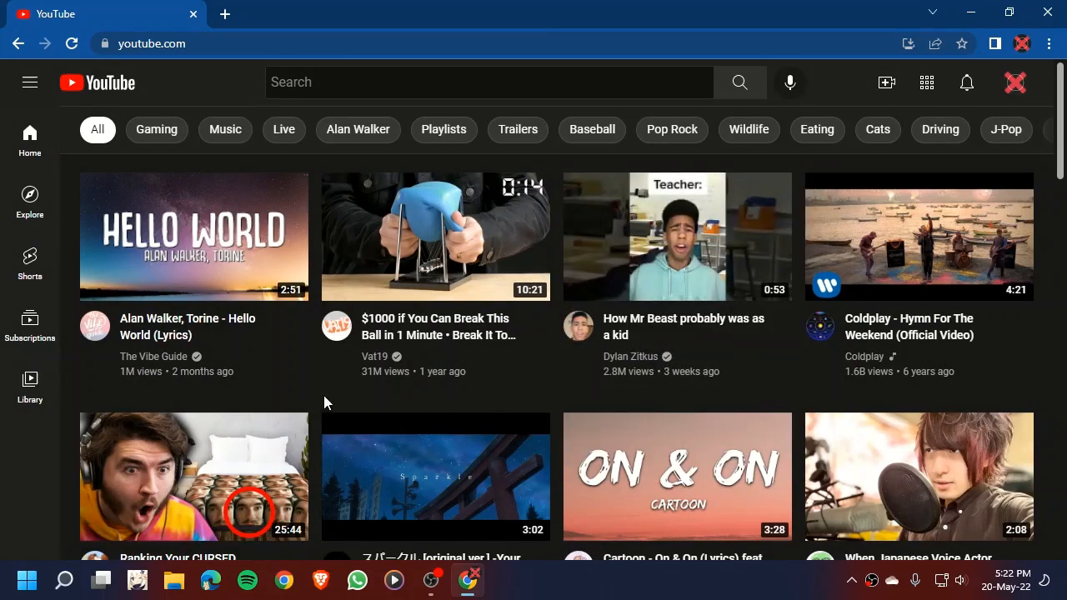
mouse_move(323, 425)
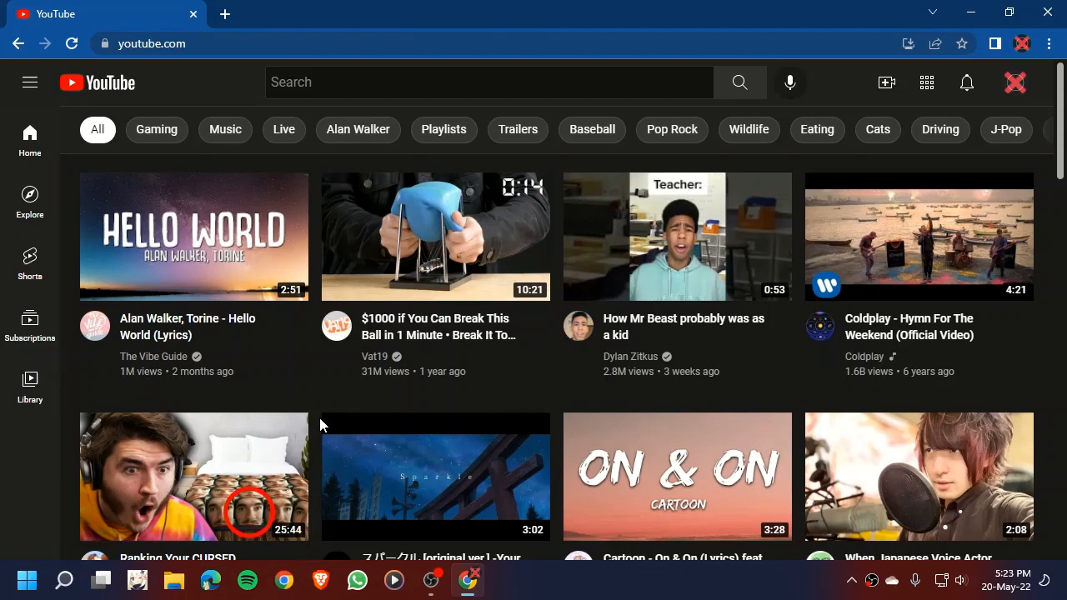
mouse_move(285, 396)
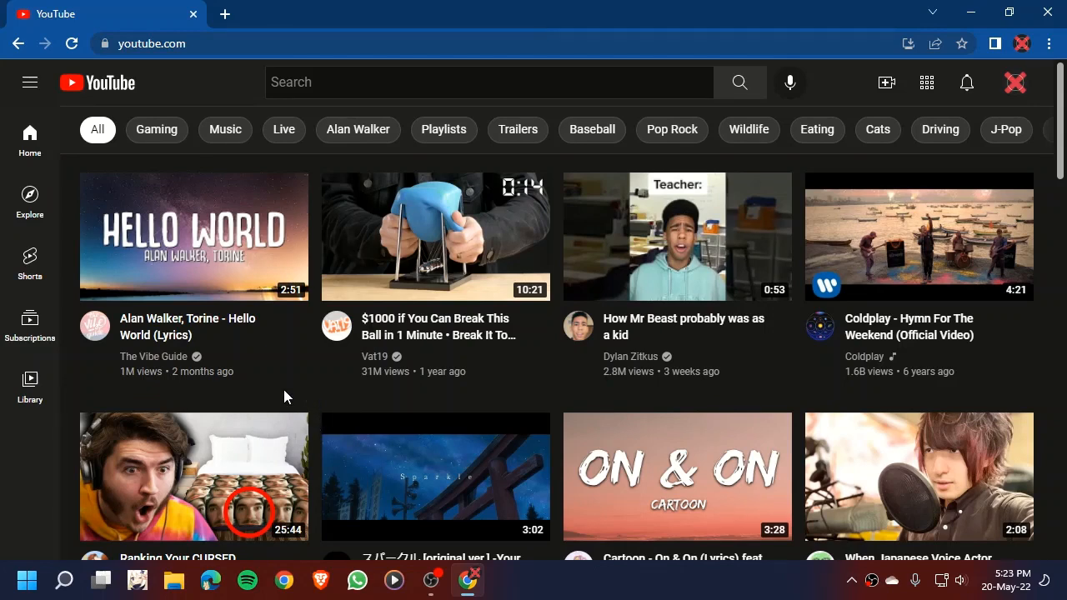
mouse_move(29, 388)
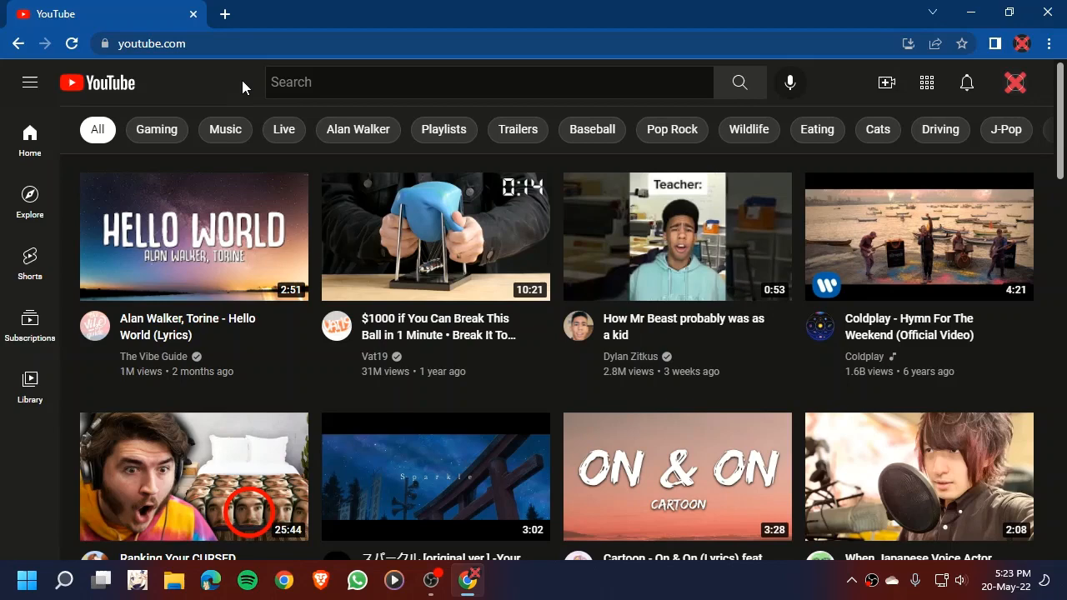
Step: Open the Library to view the saved playlists, including 'my playlist'
left_click(29, 81)
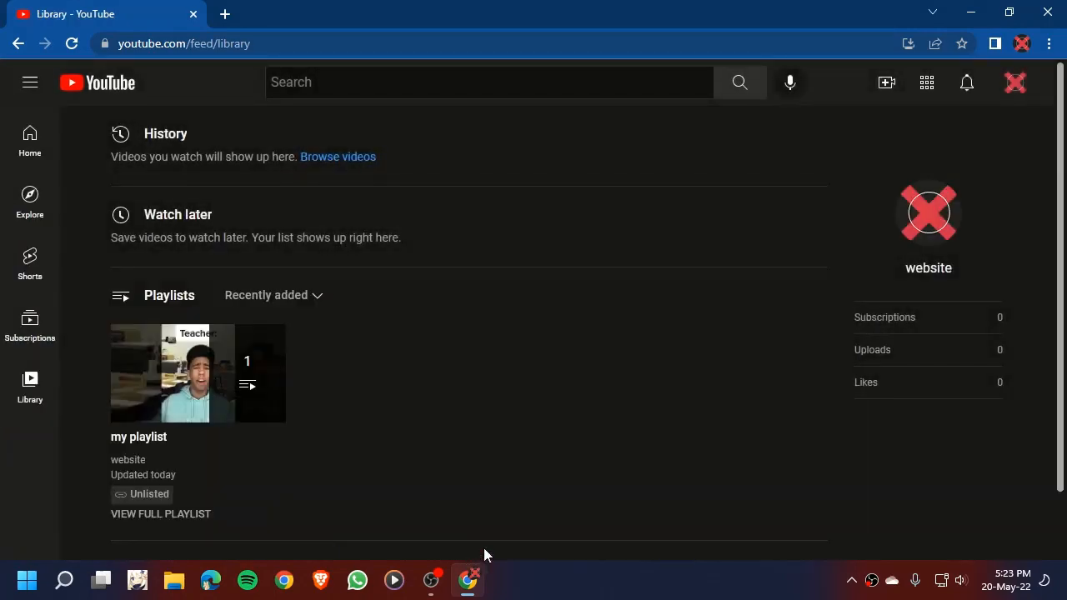
mouse_move(198, 372)
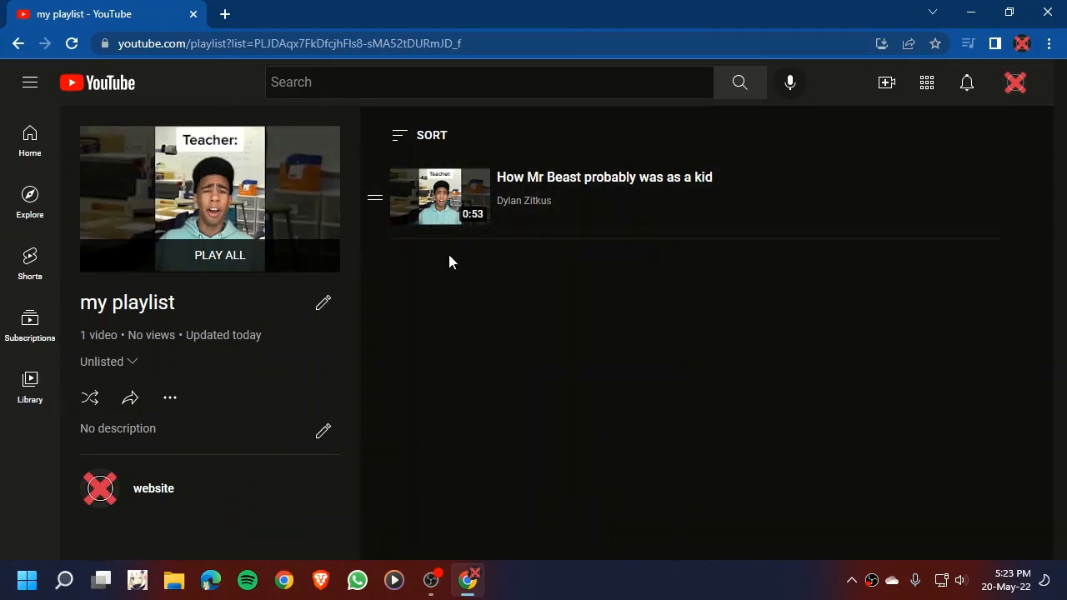
mouse_move(767, 290)
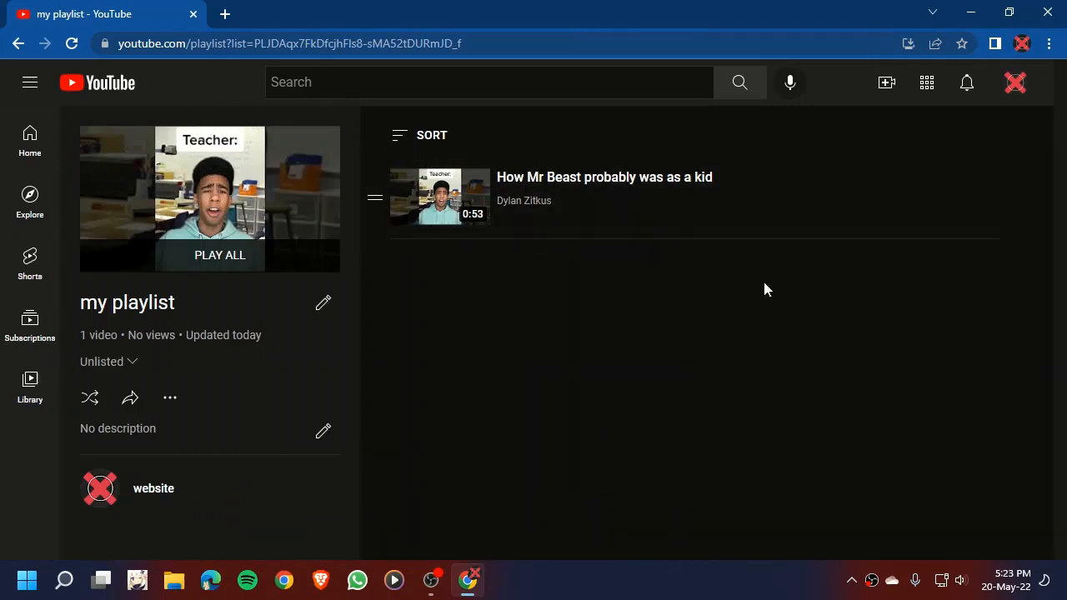
mouse_move(714, 577)
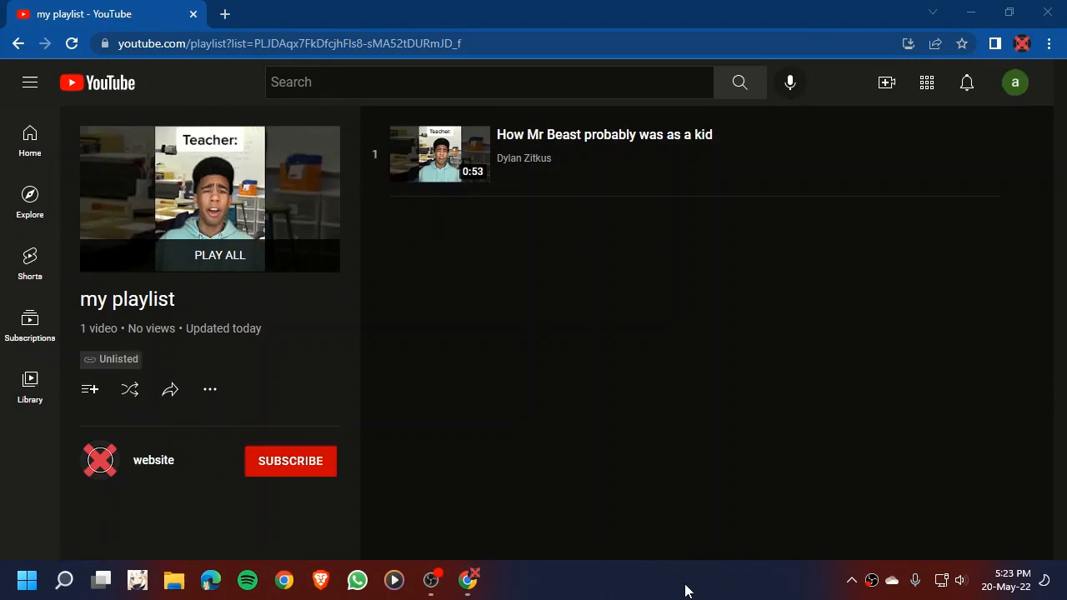
mouse_move(1015, 82)
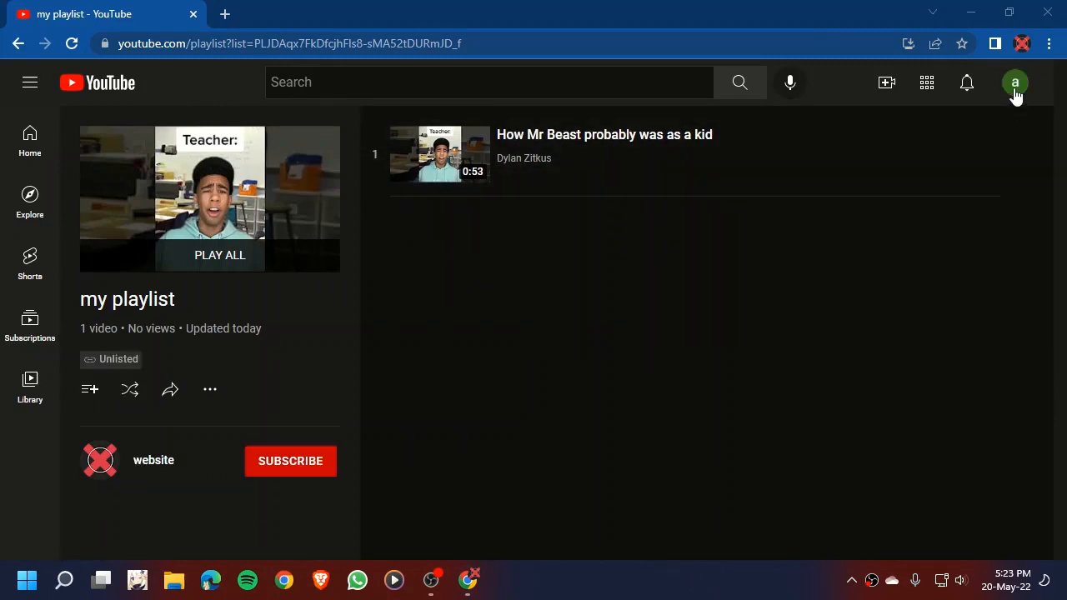
mouse_move(325, 350)
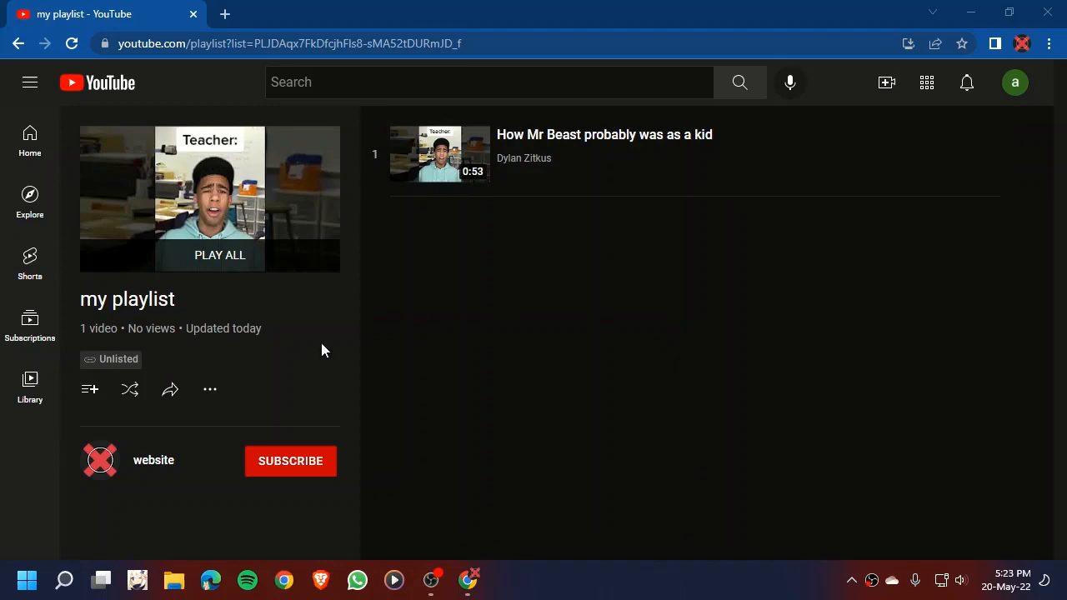
mouse_move(215, 317)
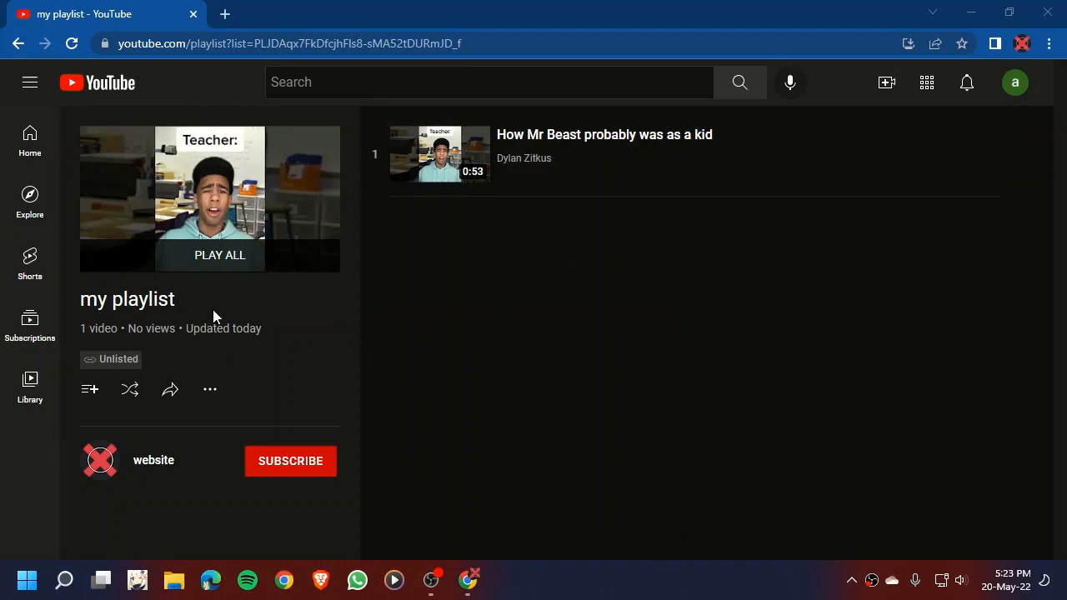
mouse_move(210, 389)
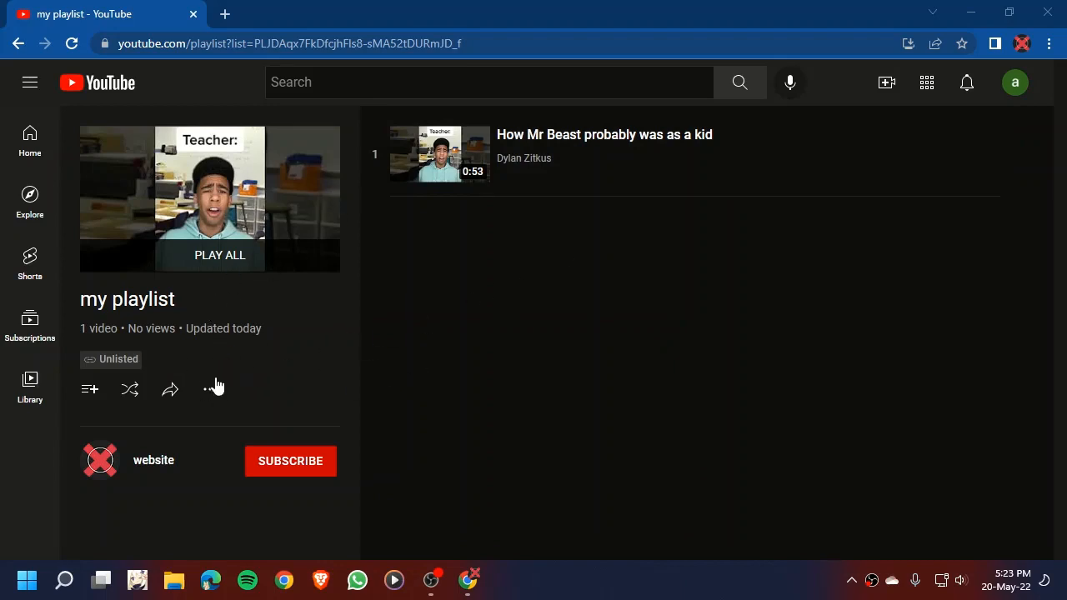
mouse_move(30, 138)
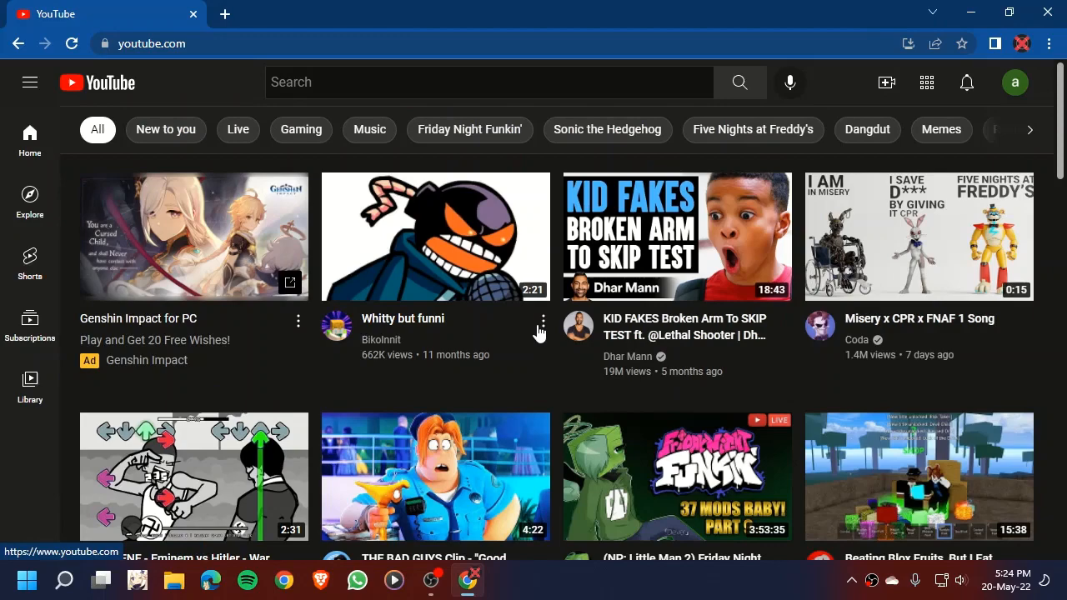
Step: Save the 'Whitty but funni' video into a newly created 'transfer playlist'
left_click(542, 324)
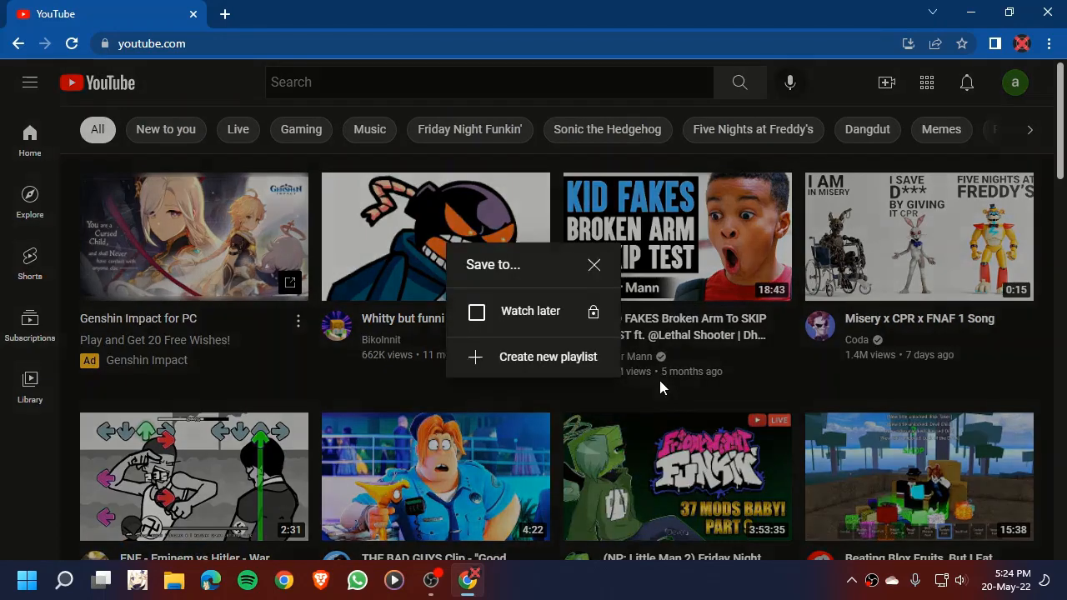
left_click(548, 357)
type("t")
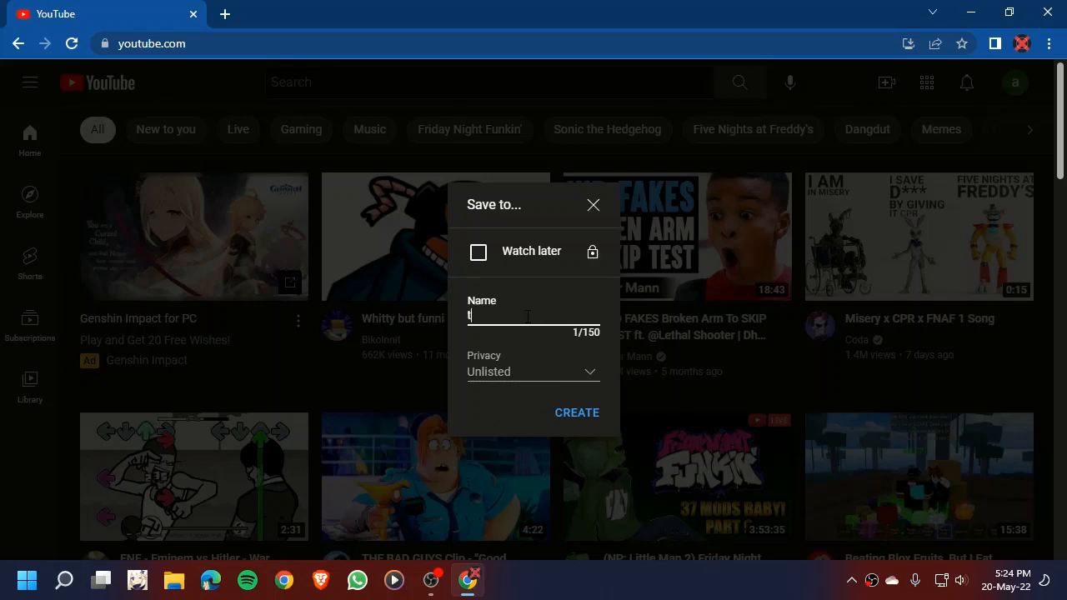
type("ransfer")
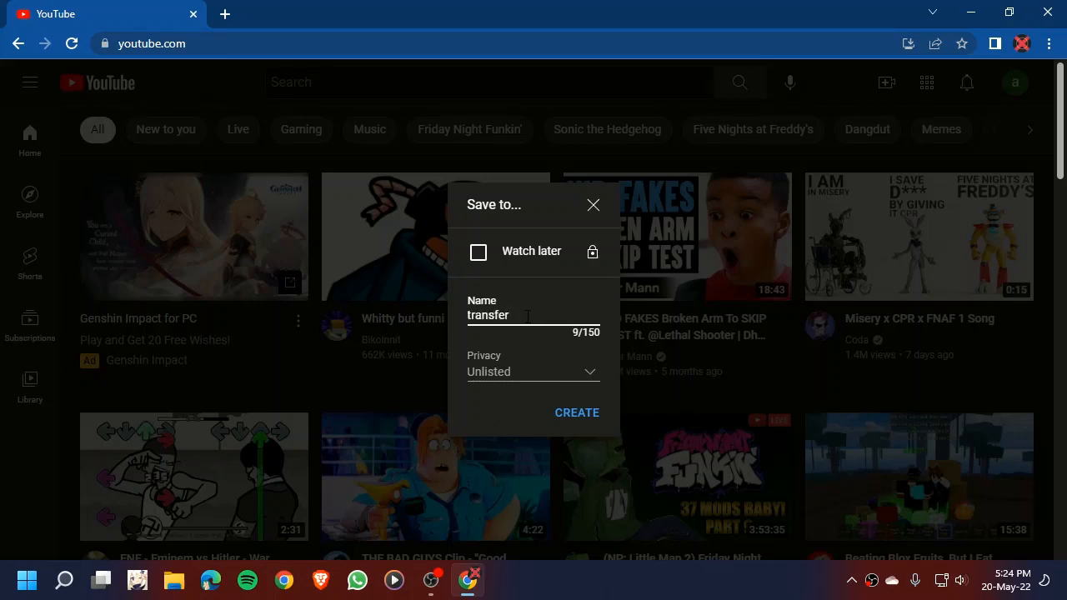
type("playl")
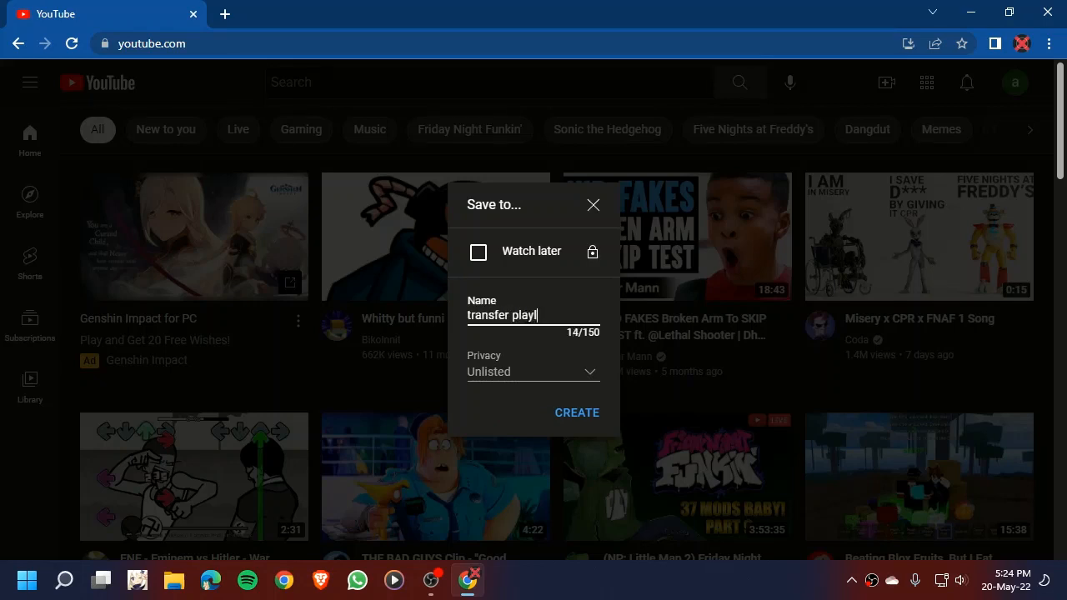
type("ist")
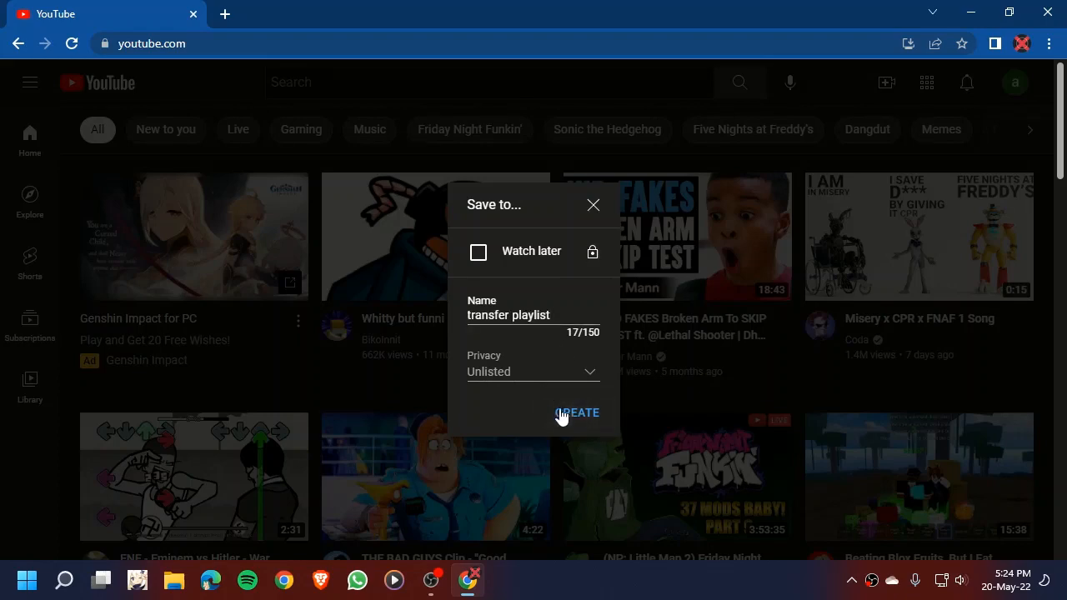
left_click(577, 413)
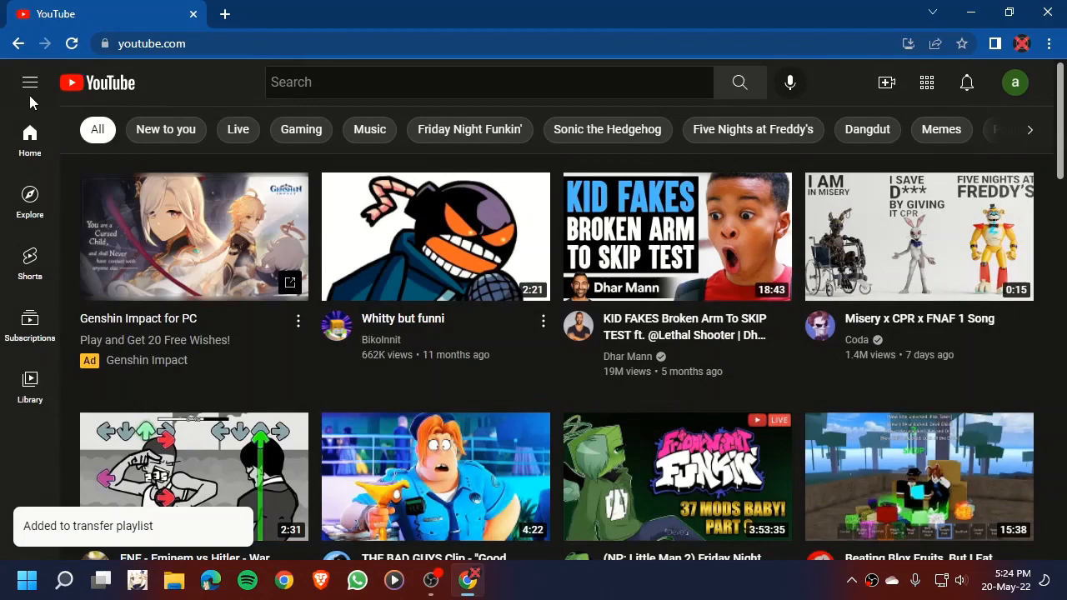
left_click(30, 83)
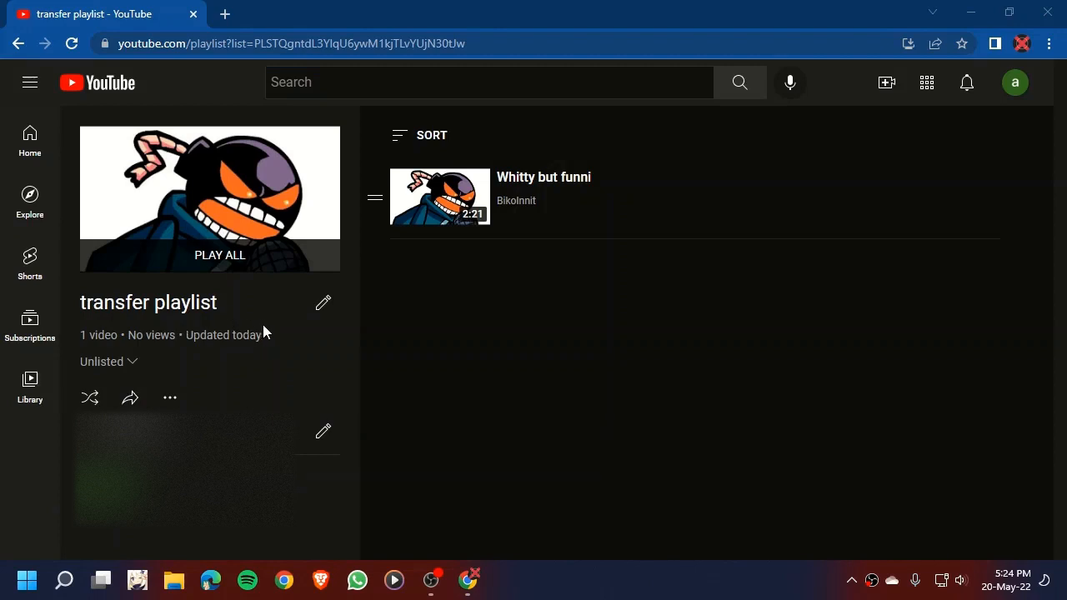
mouse_move(306, 356)
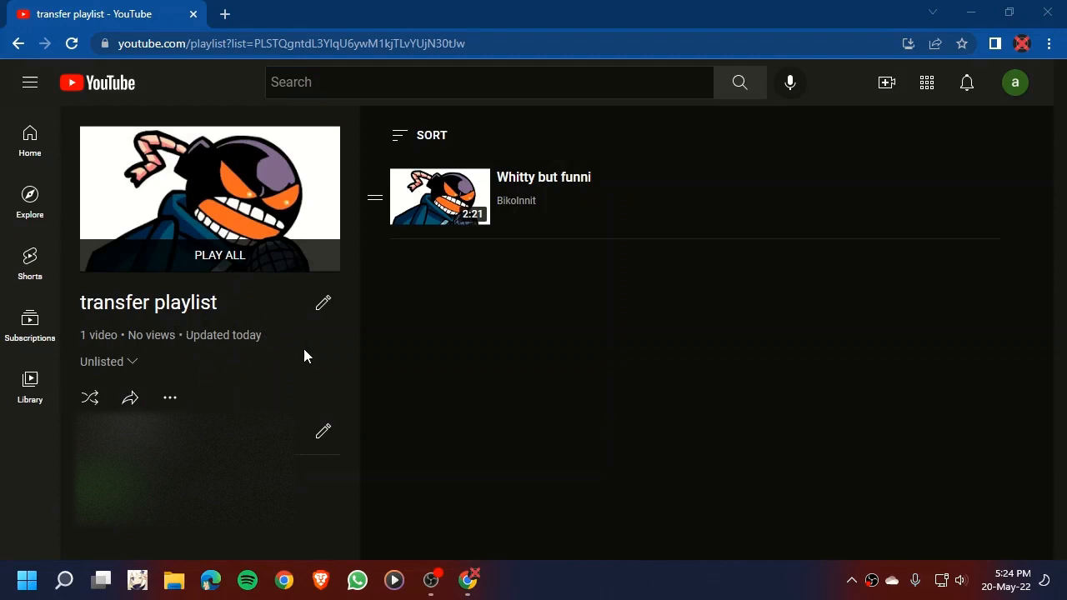
mouse_move(170, 397)
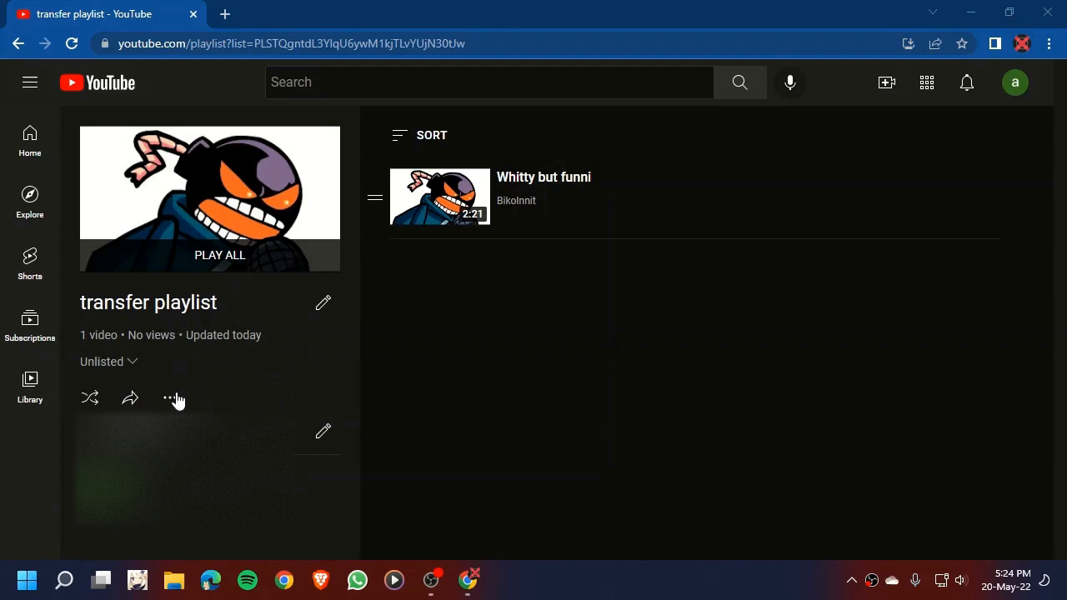
Step: Turn on both collaboration toggles for 'transfer playlist' and copy its invite link
left_click(169, 397)
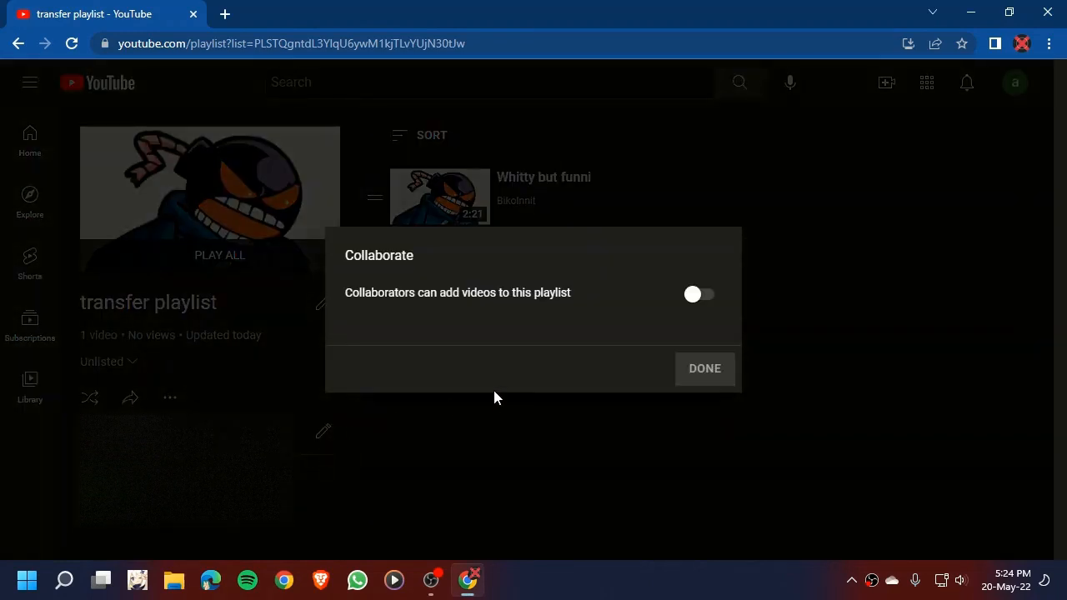
left_click(698, 294)
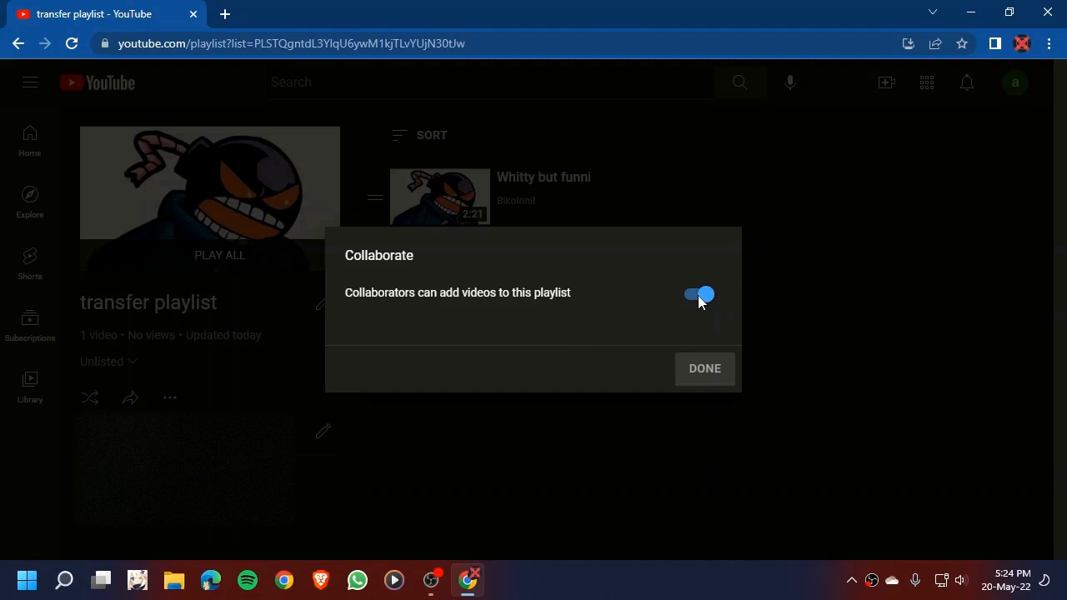
left_click(700, 294)
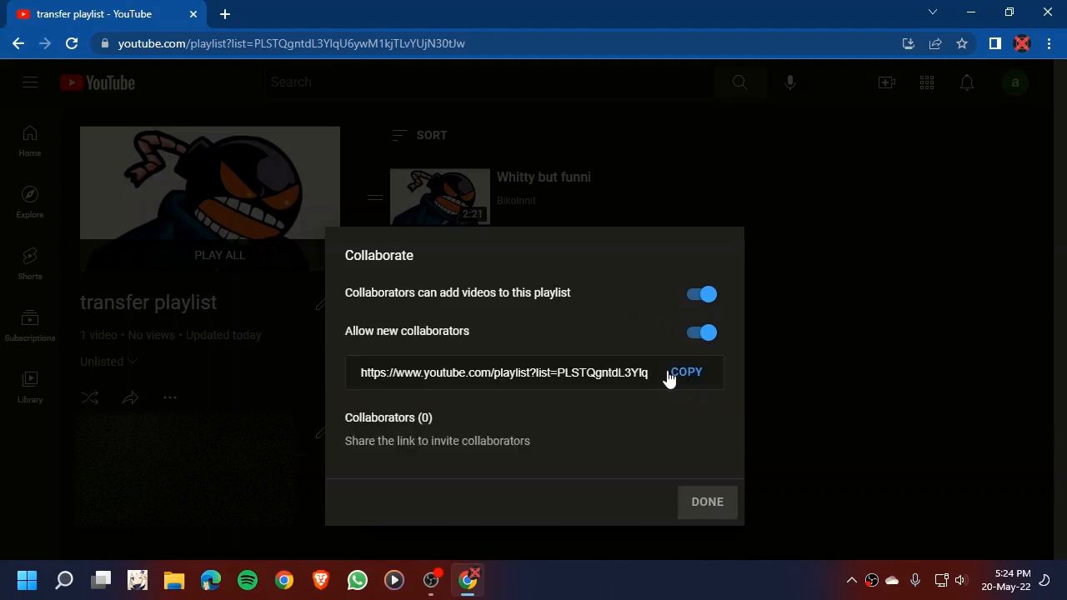
left_click(686, 372)
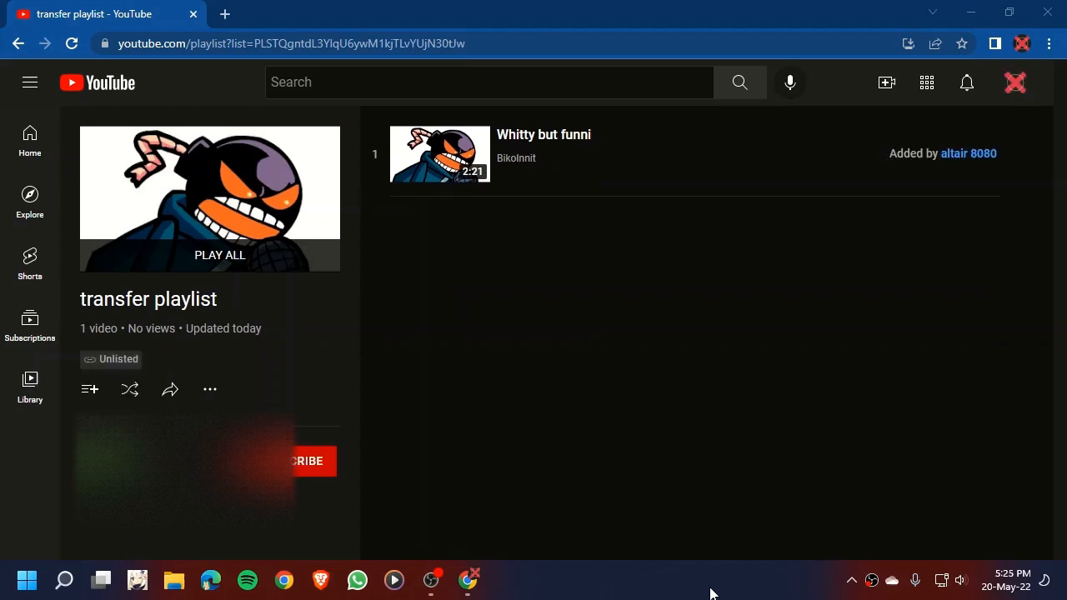
mouse_move(559, 224)
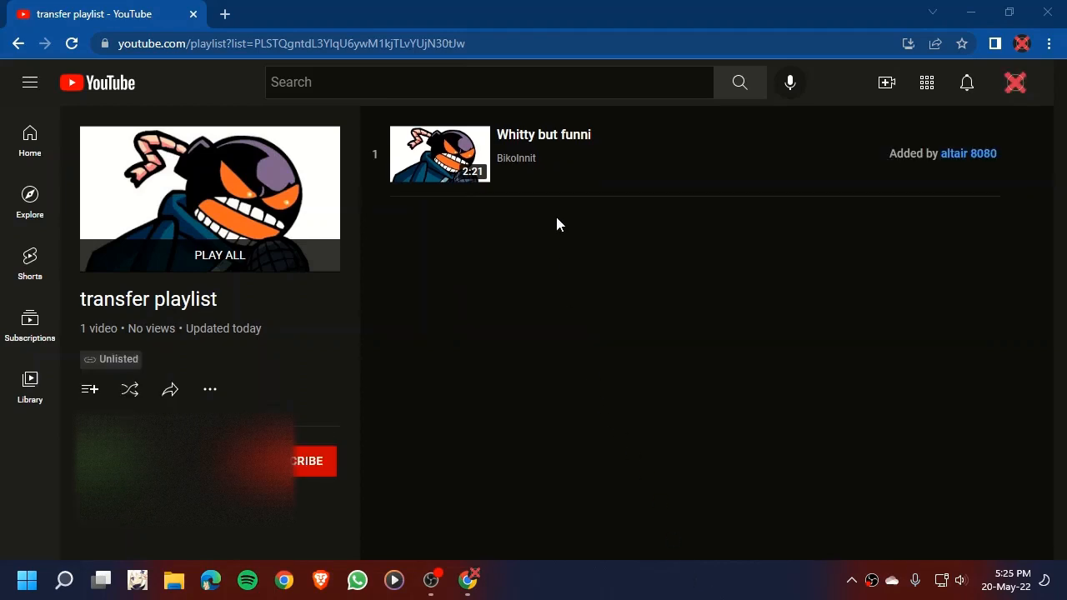
Step: Open the invite link in the other account and accept joining the playlist
right_click(292, 43)
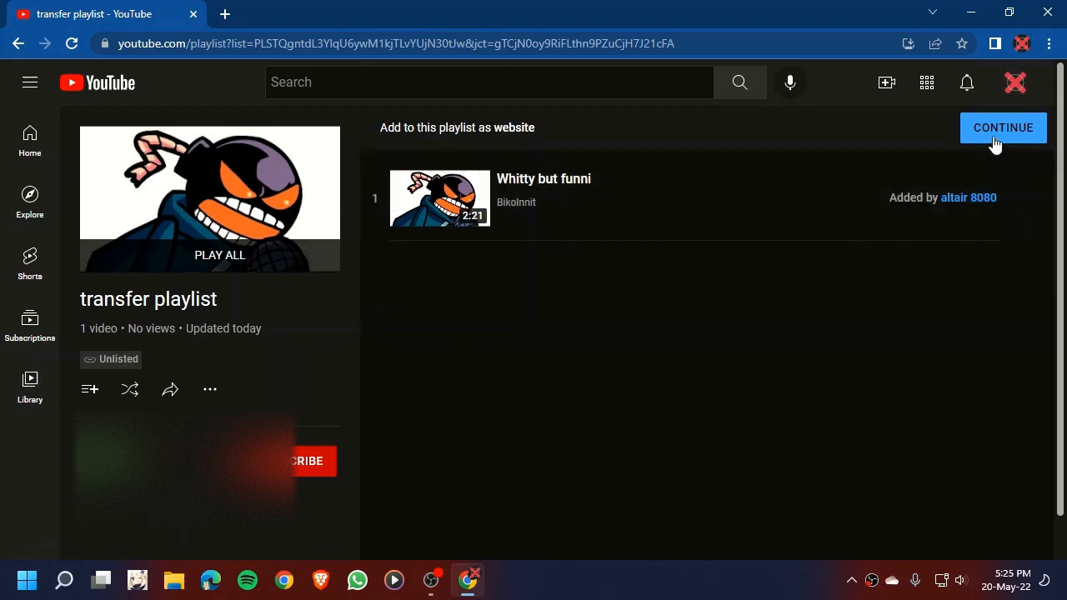
left_click(1003, 127)
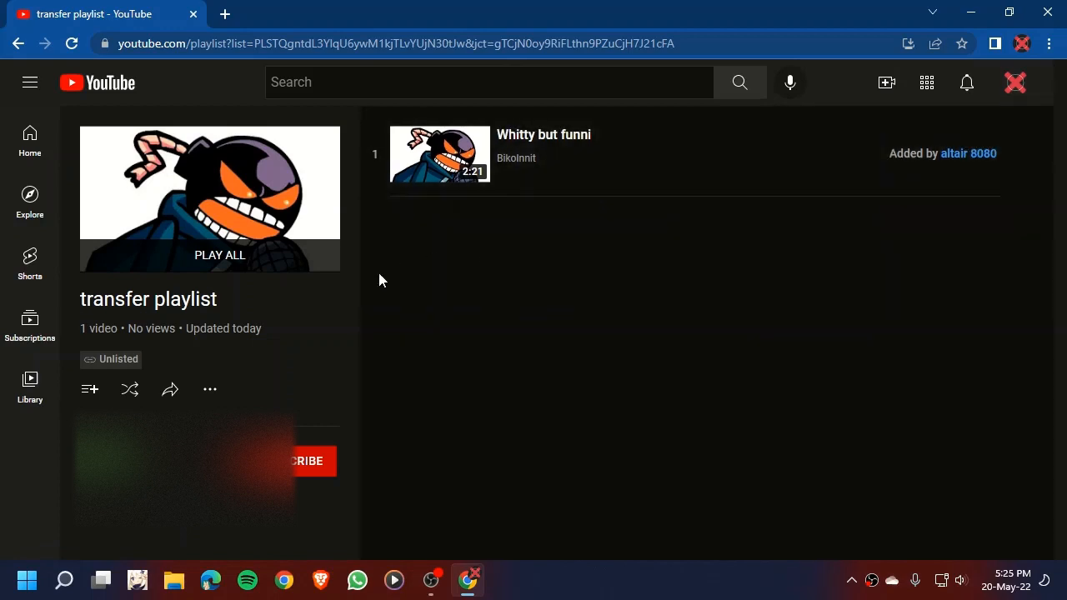
mouse_move(250, 183)
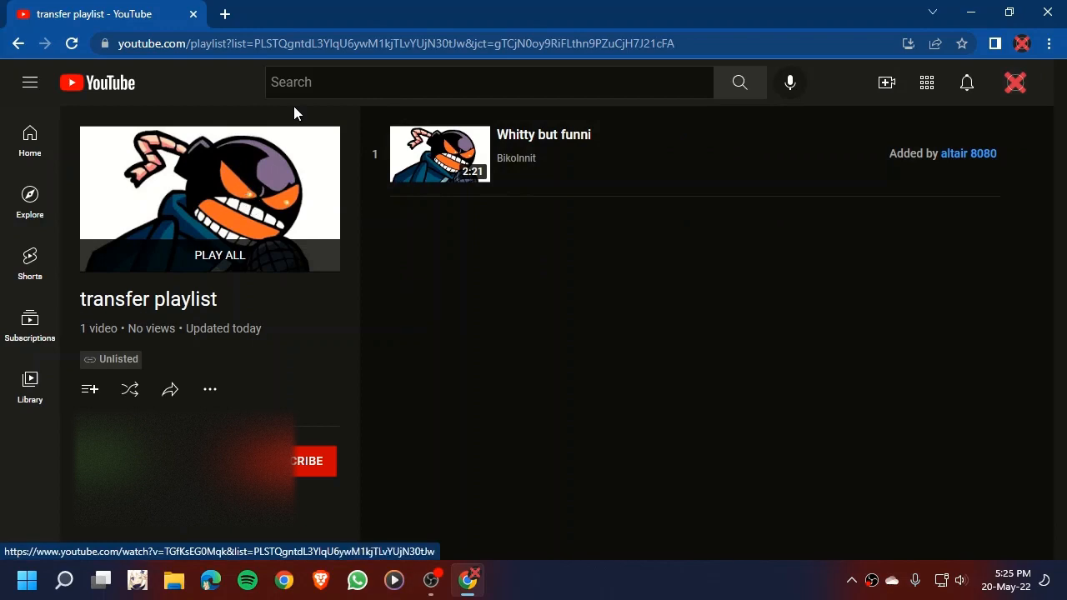
mouse_move(212, 89)
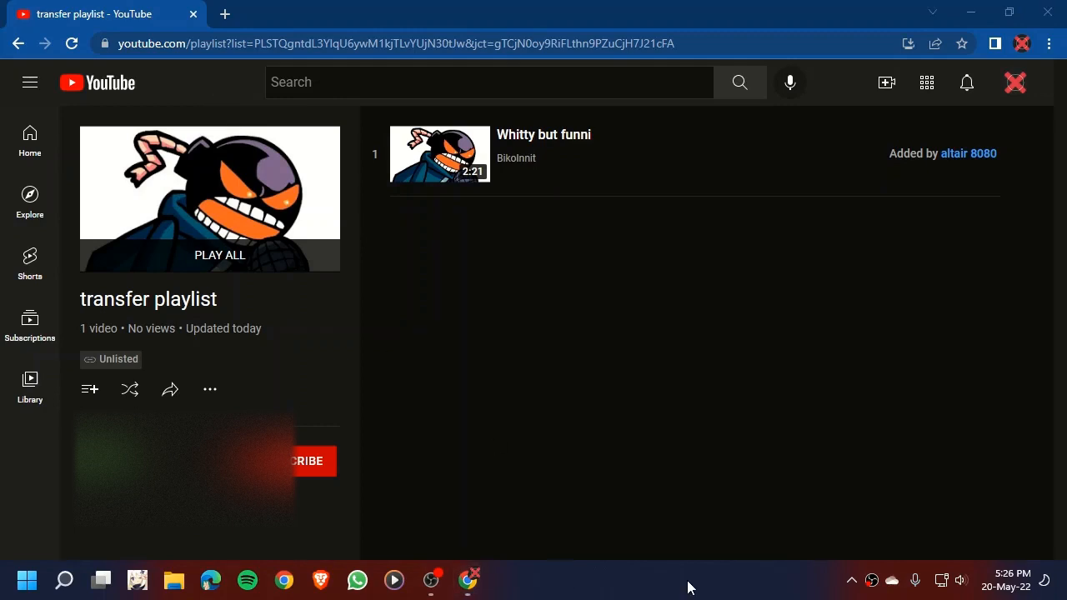
mouse_move(512, 307)
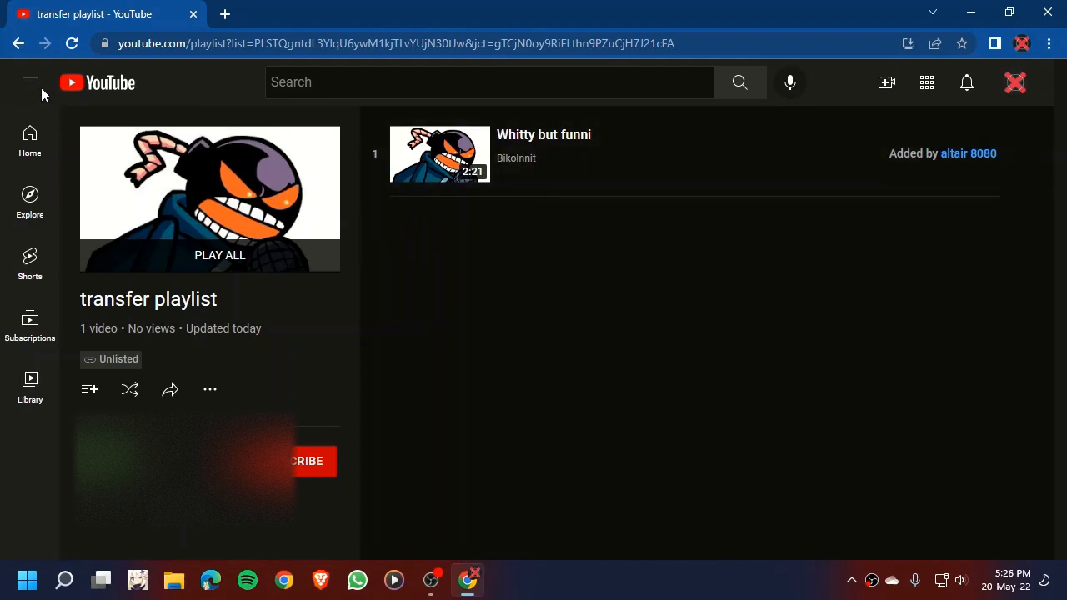
Step: Go to 'my playlist' from the sidebar, showing the Mr Beast kid video
left_click(29, 82)
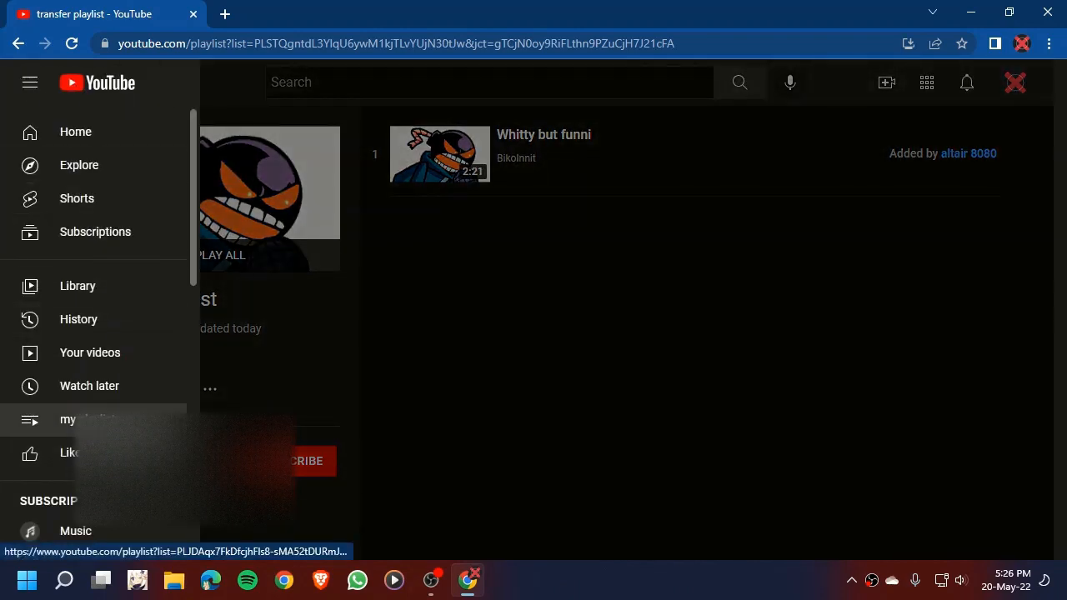
left_click(88, 419)
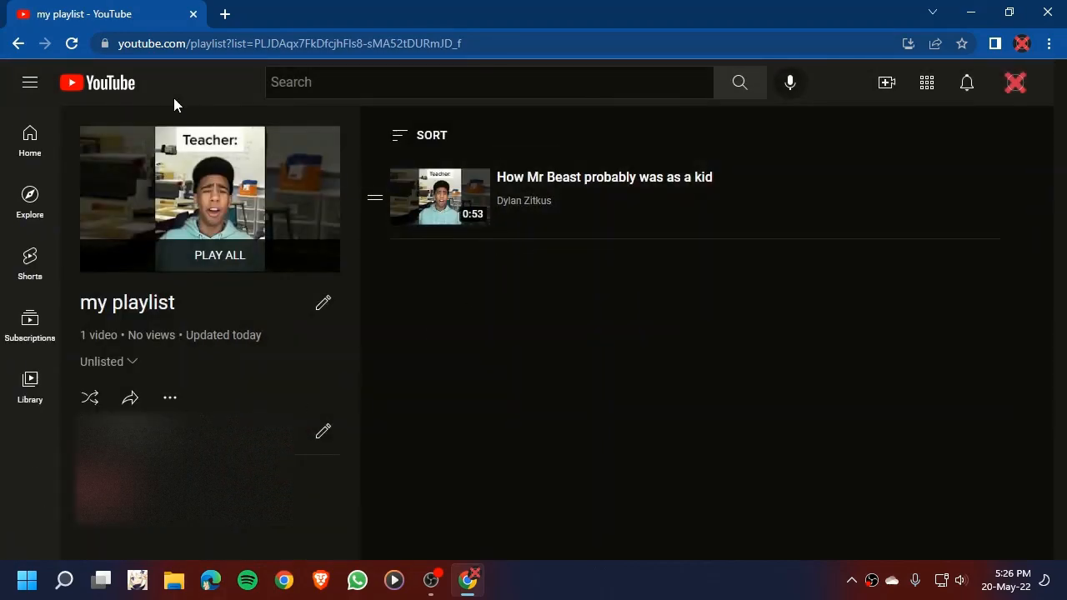
Step: Save the Alan Walker video and the wedding rings video from Home to 'my playlist'
left_click(96, 82)
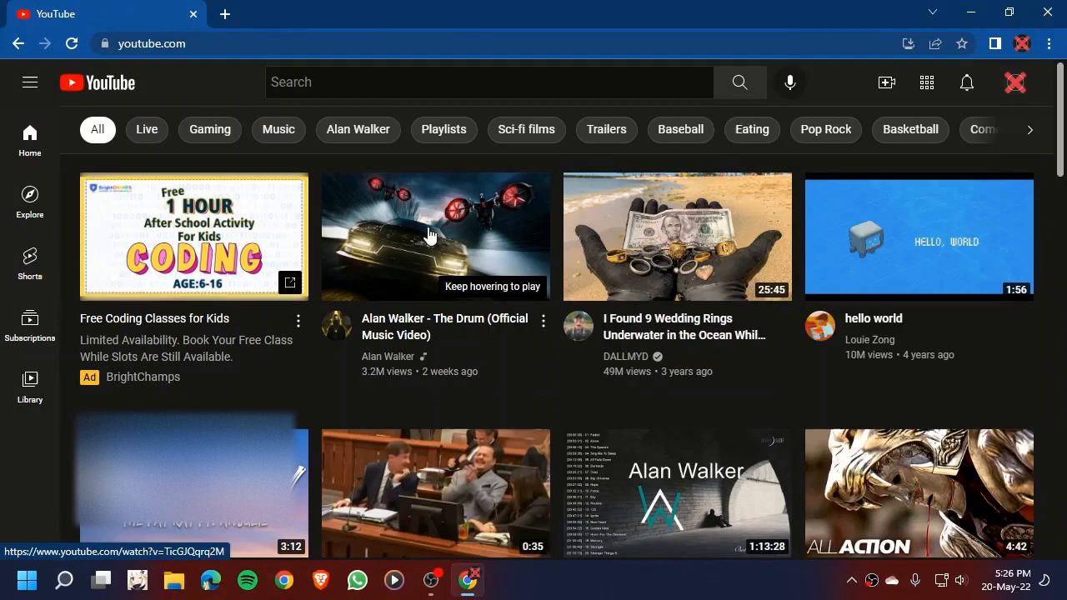
left_click(542, 320)
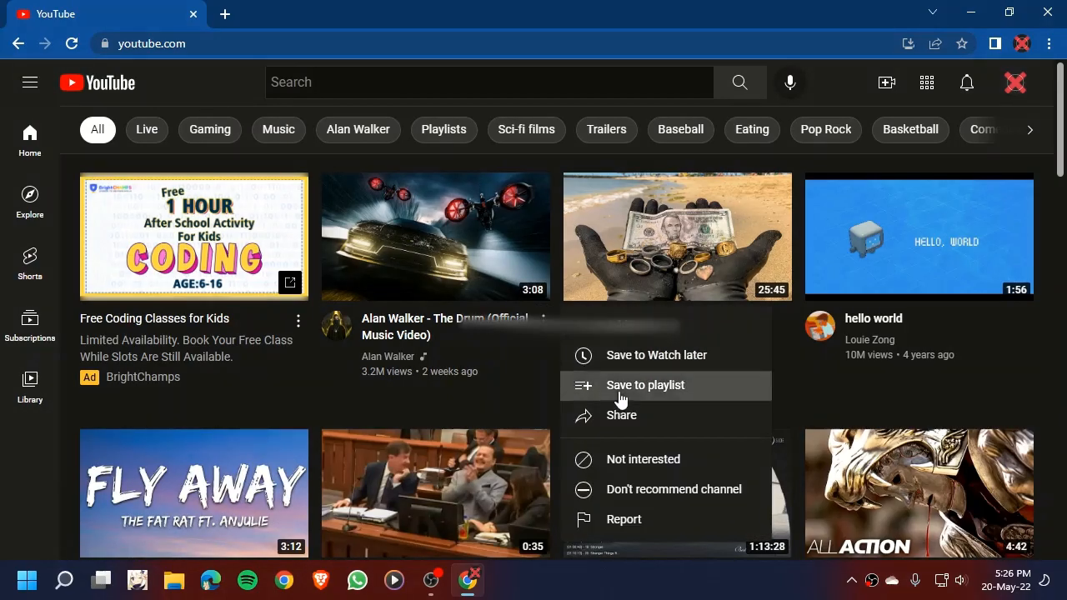
left_click(645, 384)
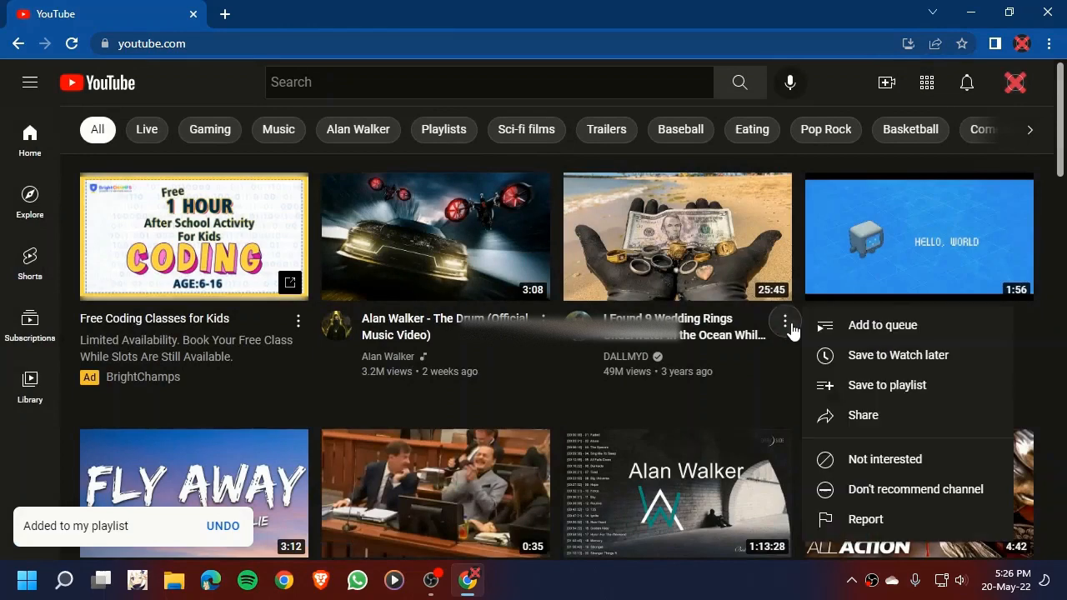
left_click(887, 386)
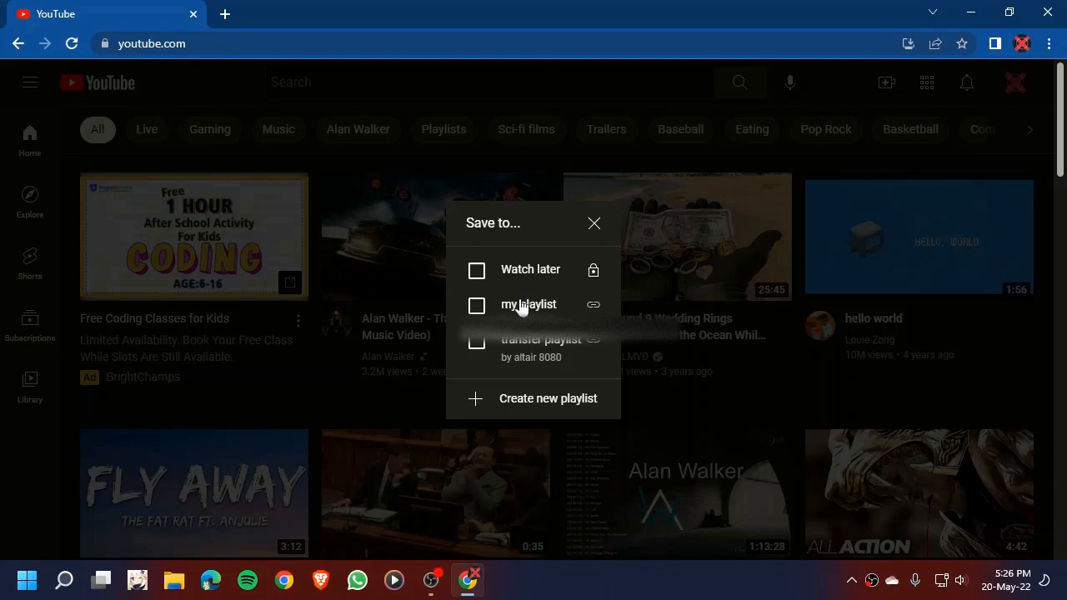
left_click(477, 304)
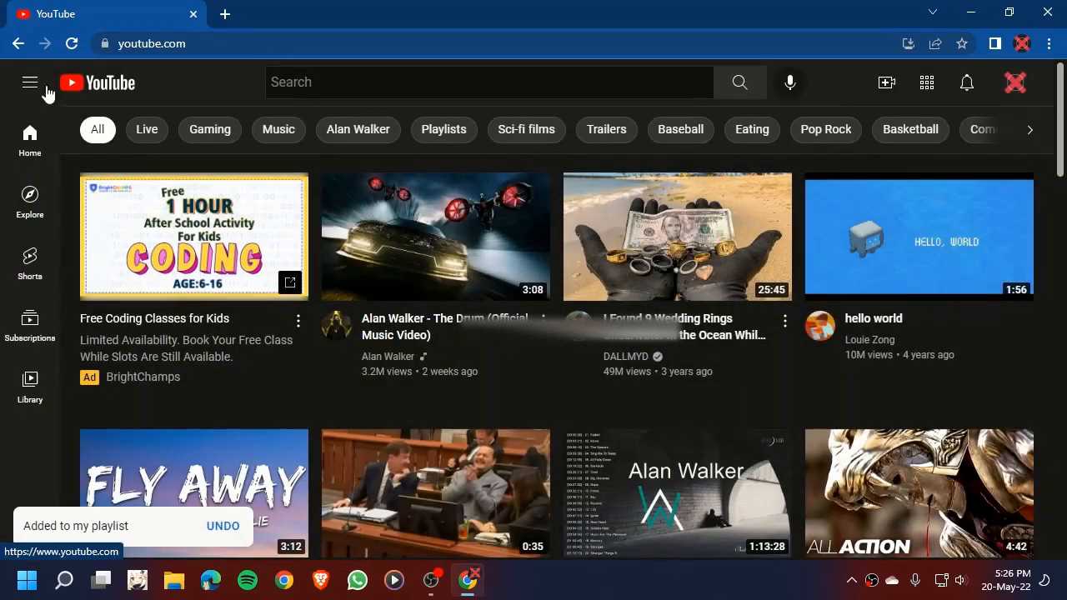
left_click(30, 82)
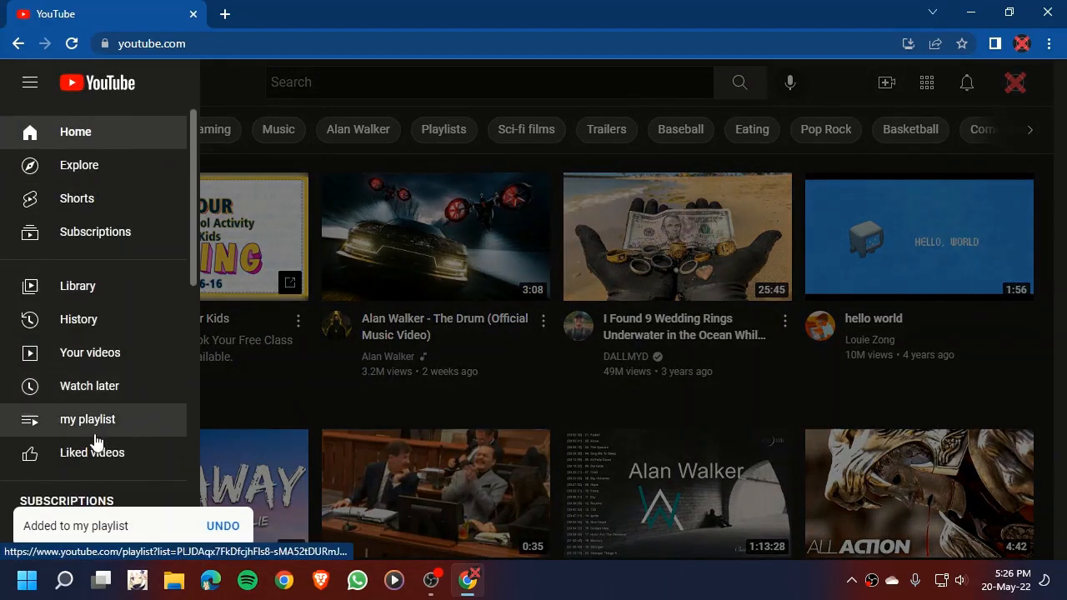
Step: Copy all three 'my playlist' videos into 'transfer playlist' with Add all to
left_click(88, 420)
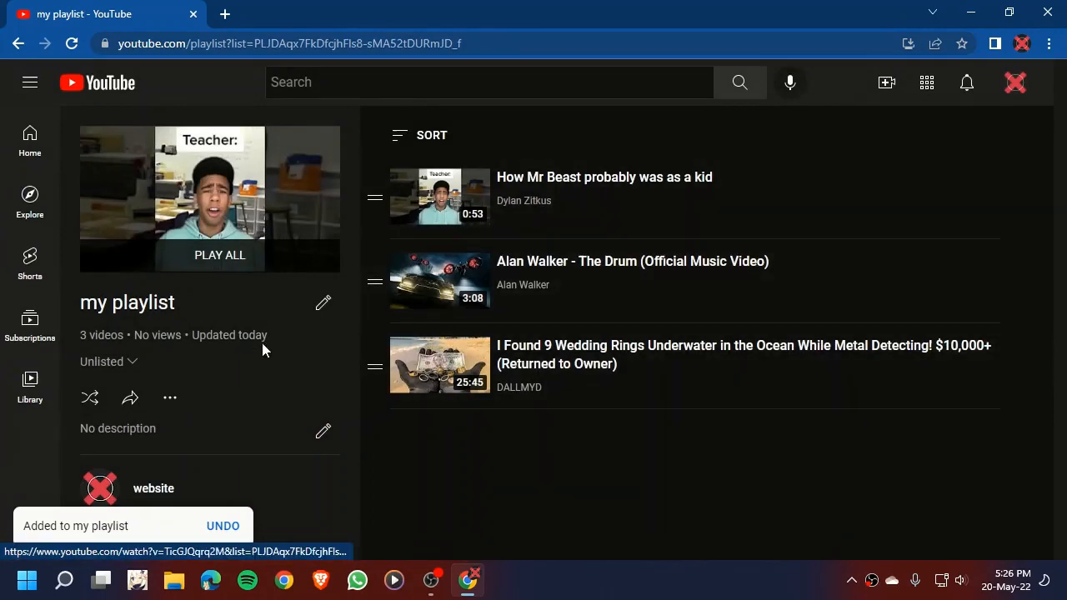
left_click(169, 398)
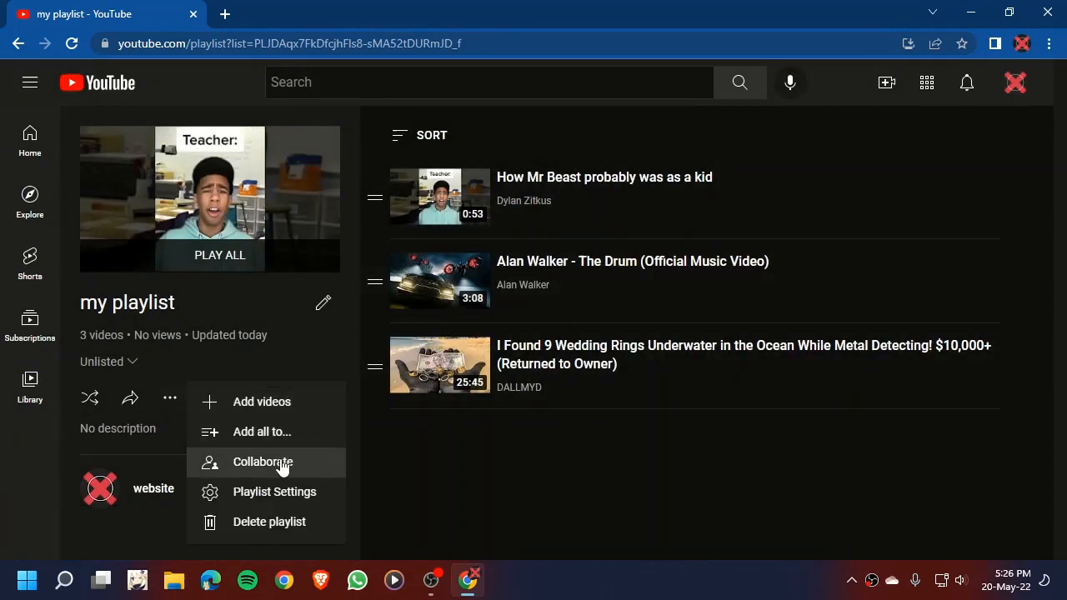
mouse_move(315, 440)
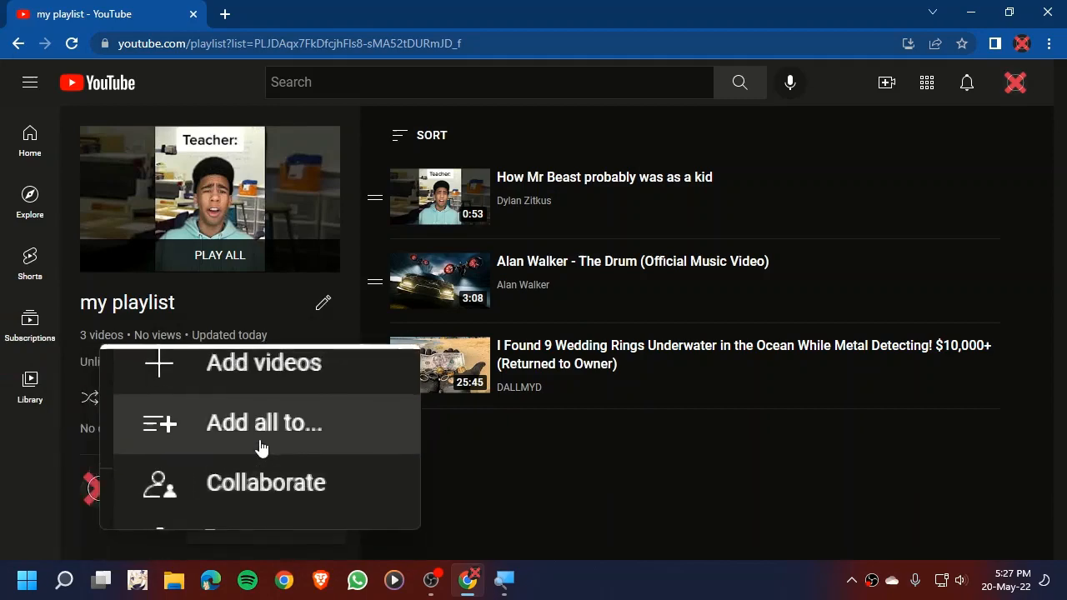
left_click(263, 423)
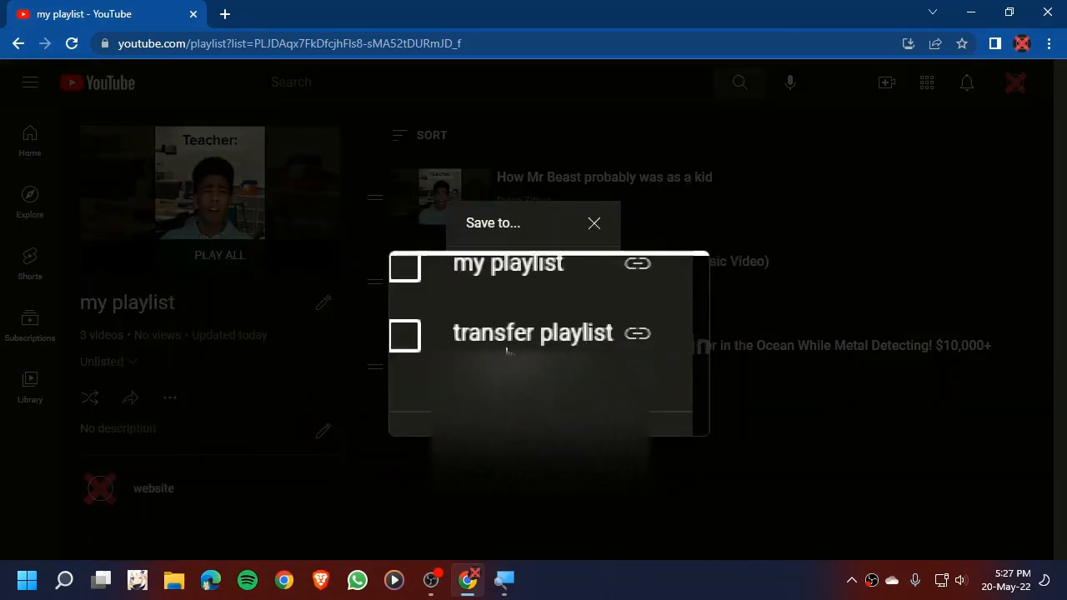
left_click(404, 335)
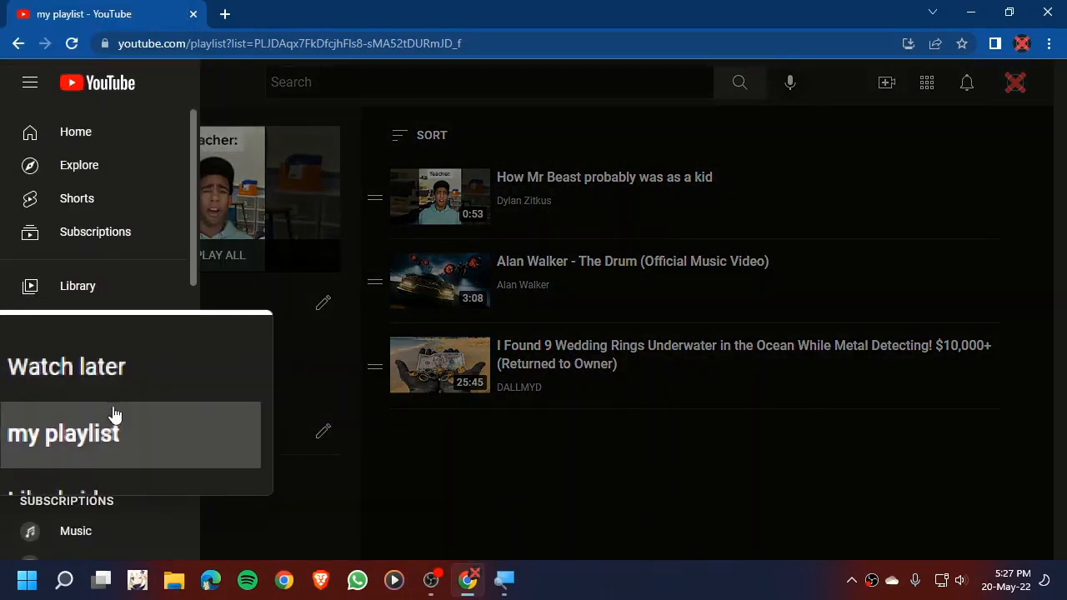
Step: Open 'transfer playlist' from the Library to confirm its four videos
left_click(78, 285)
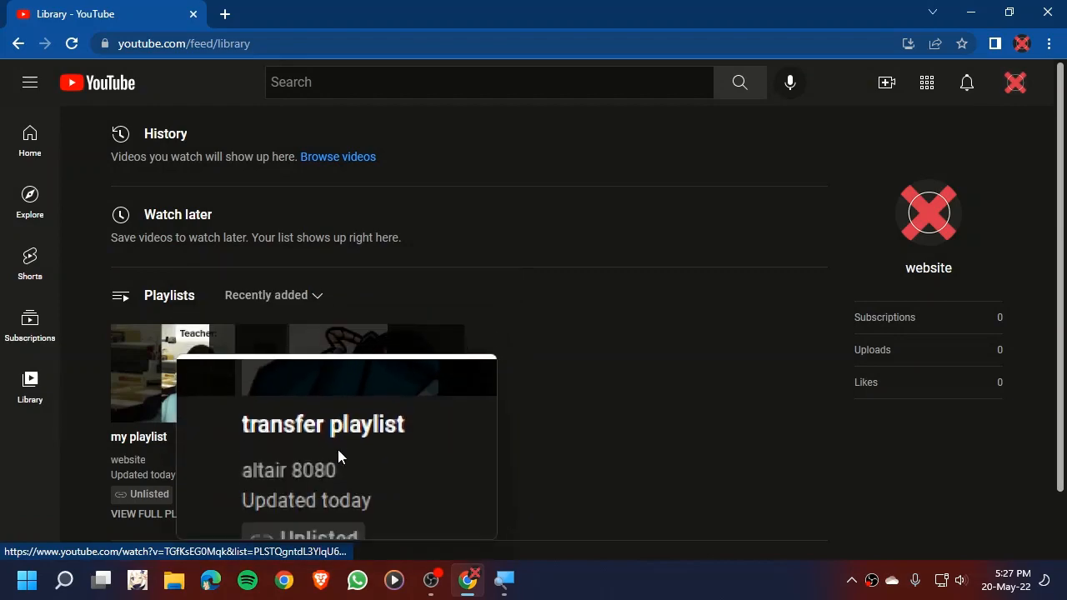
left_click(323, 424)
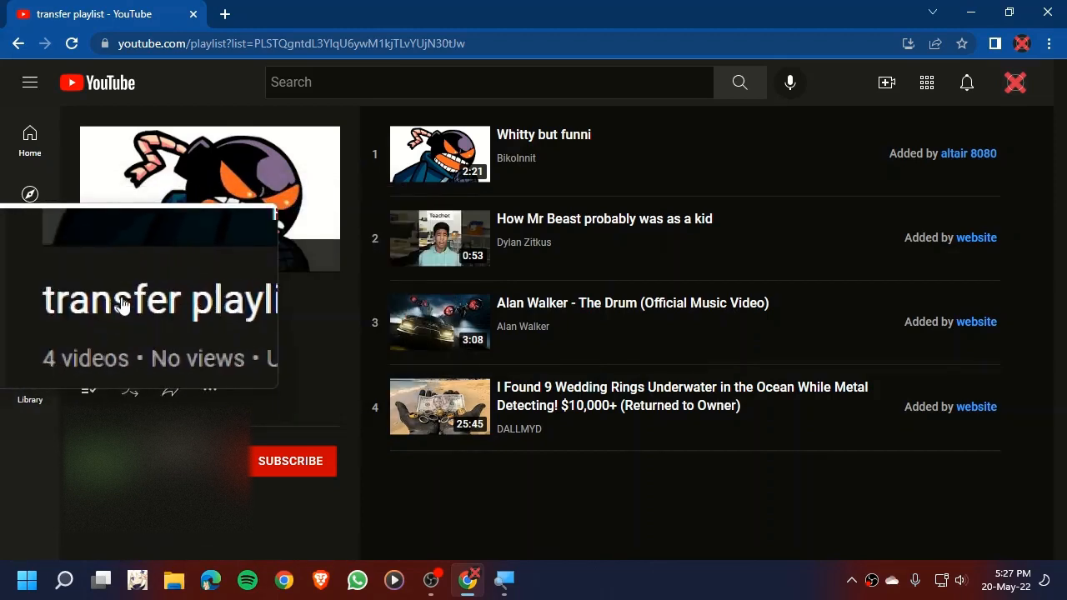
mouse_move(121, 300)
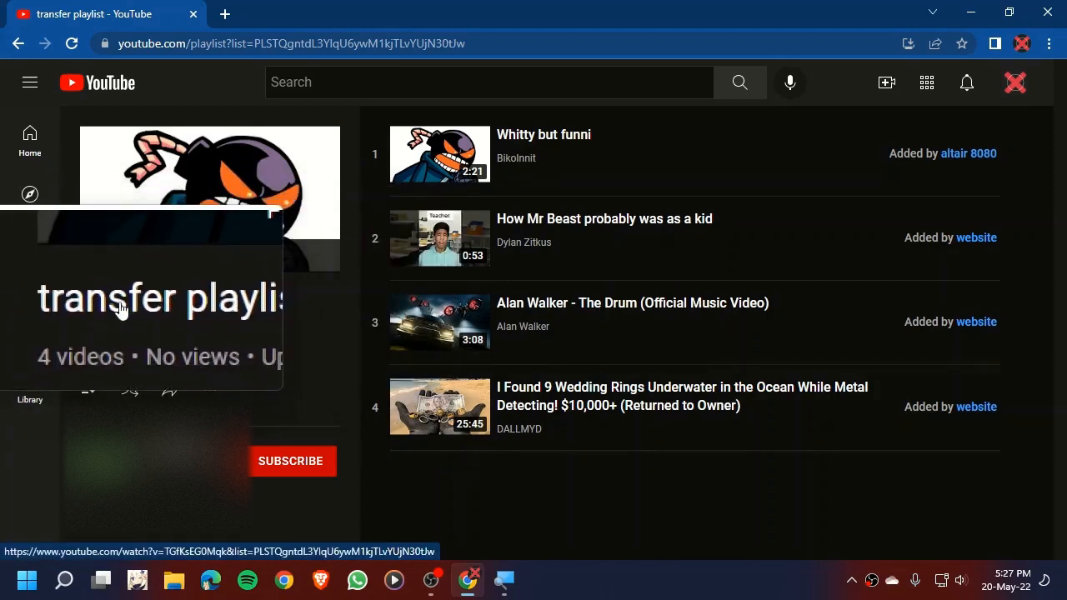